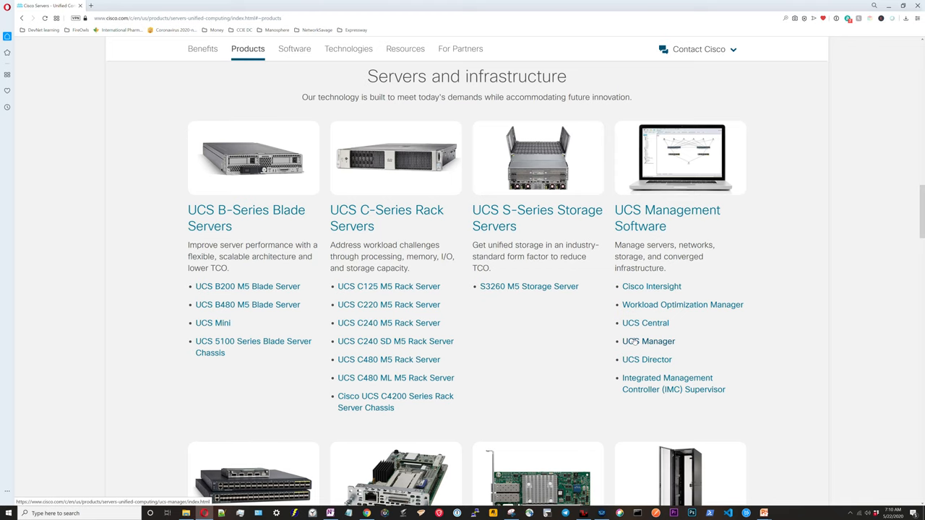
mouse_move(257, 211)
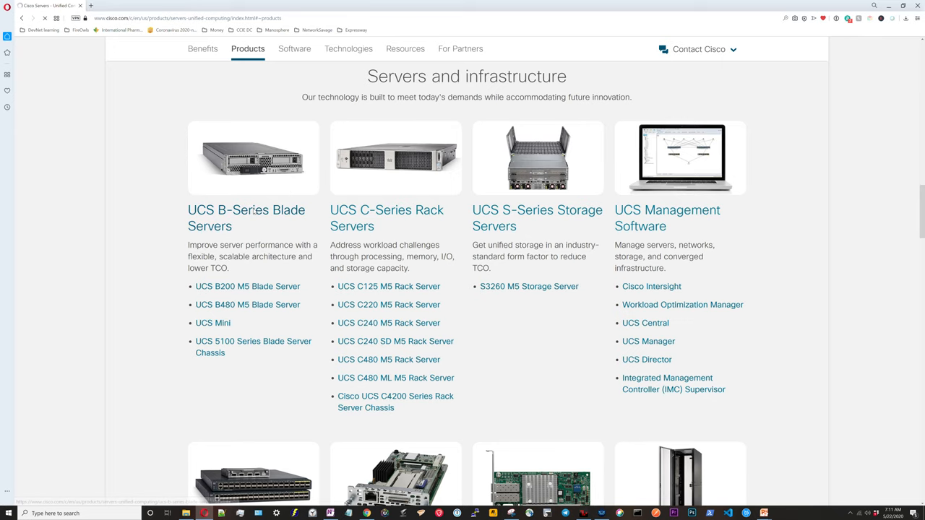
Step: Go to the UCS B-Series Blade Servers page and reach its Models section (B200 M5, B480 M5)
click(245, 216)
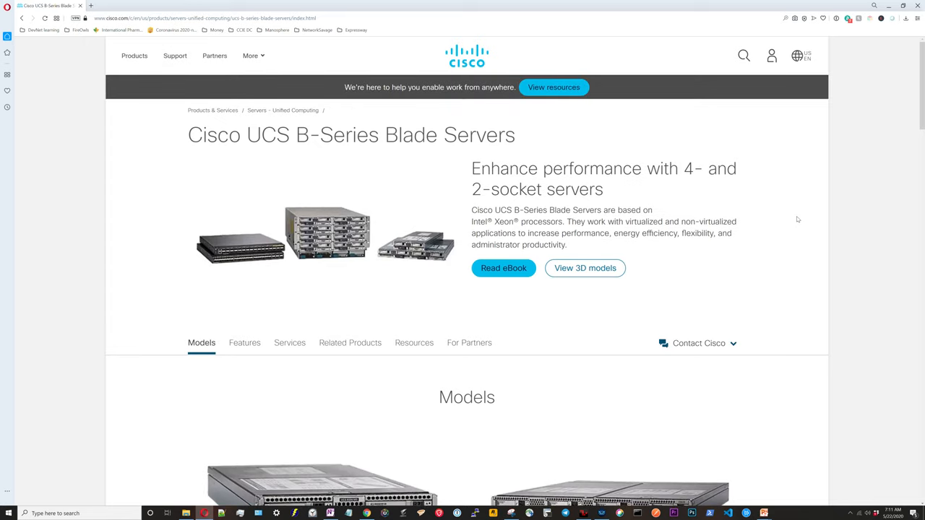
scroll(down, 3)
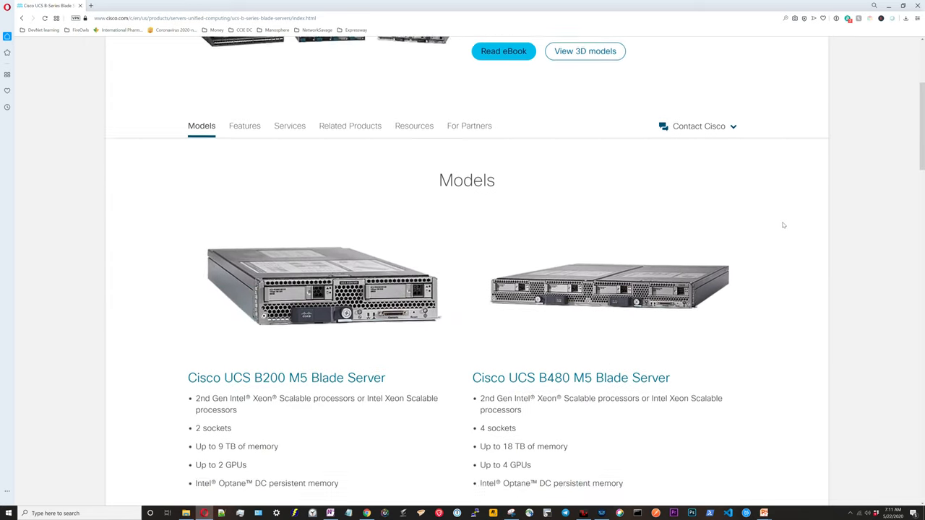
scroll(down, 3)
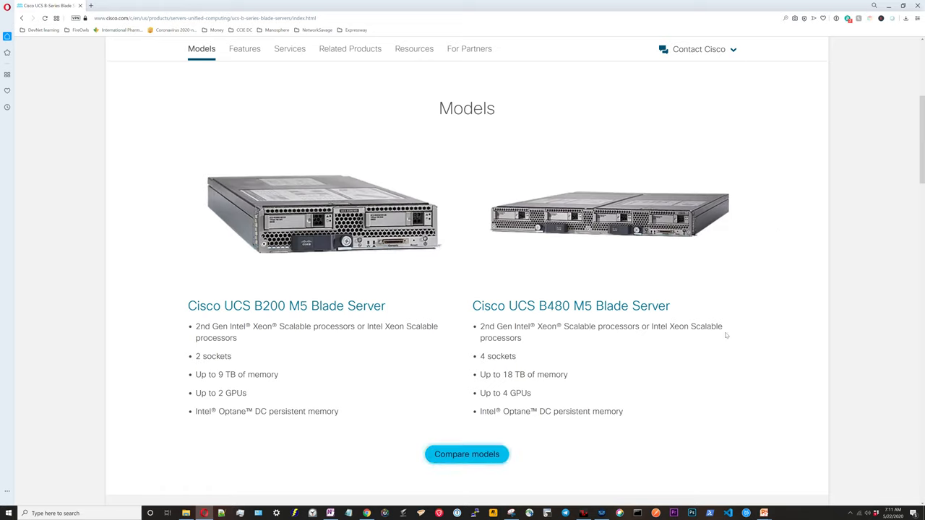
mouse_move(535, 492)
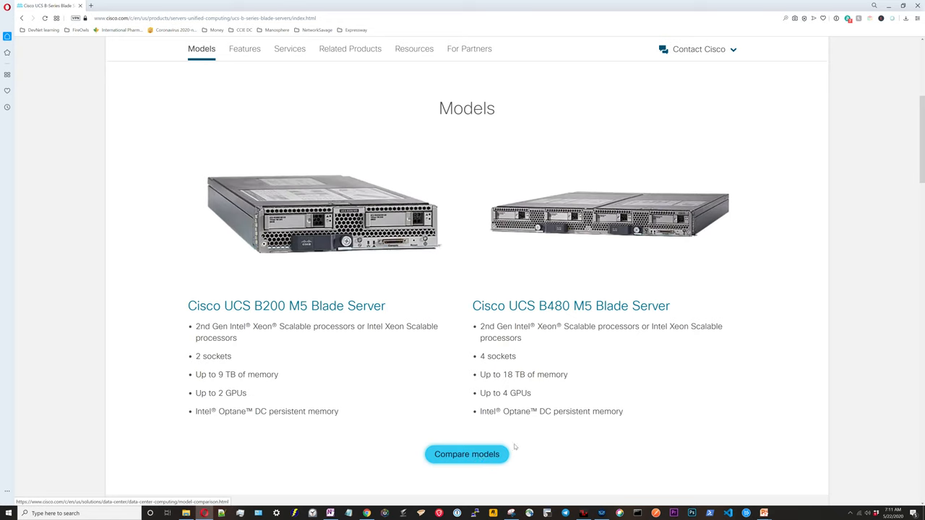
Step: Compare the B200 M5 and B480 M5 models and review their feature and storage specifications
click(467, 454)
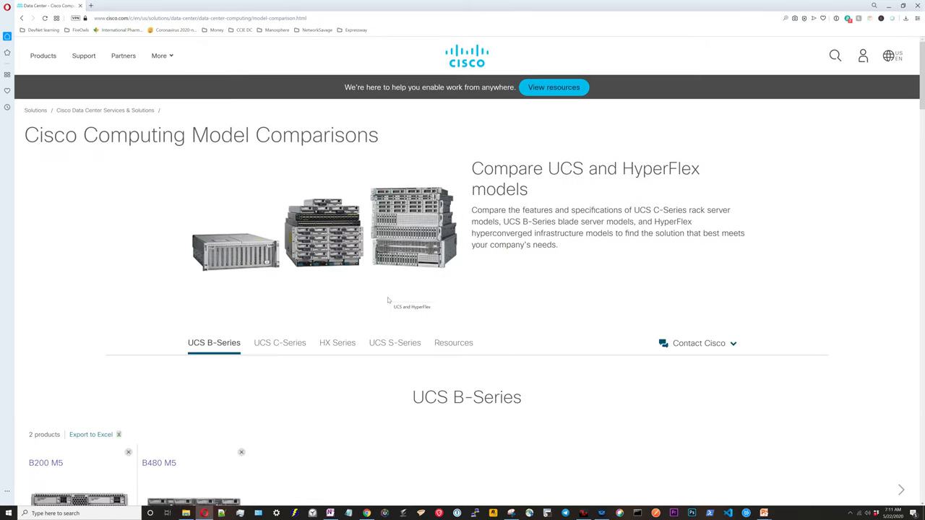
mouse_move(392, 275)
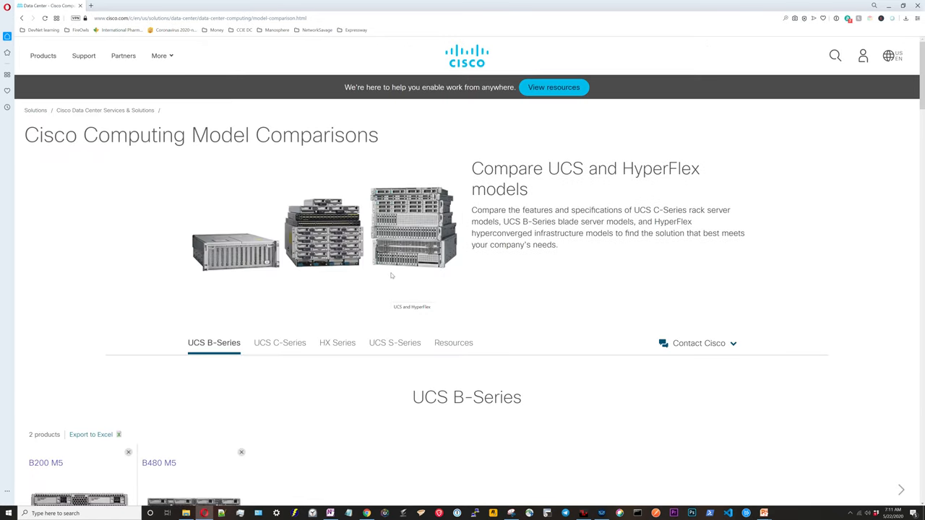
scroll(down, 3)
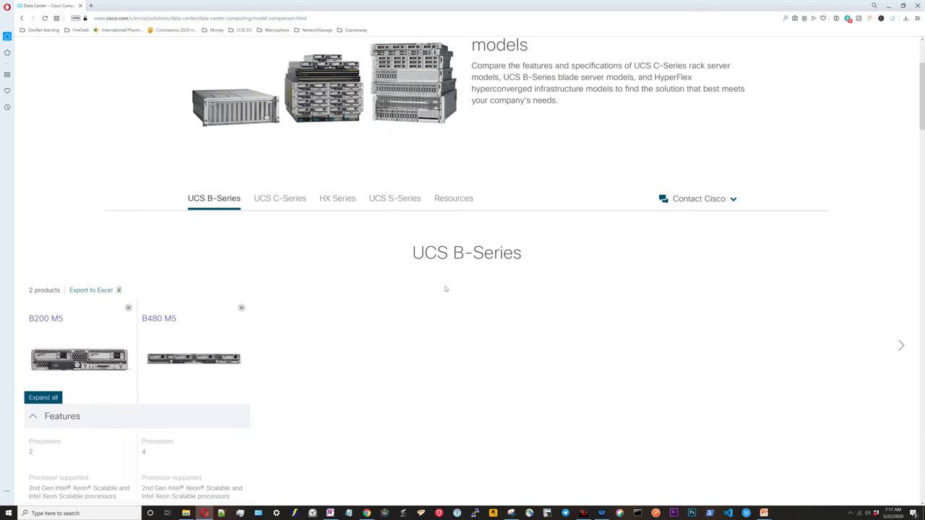
scroll(down, 3)
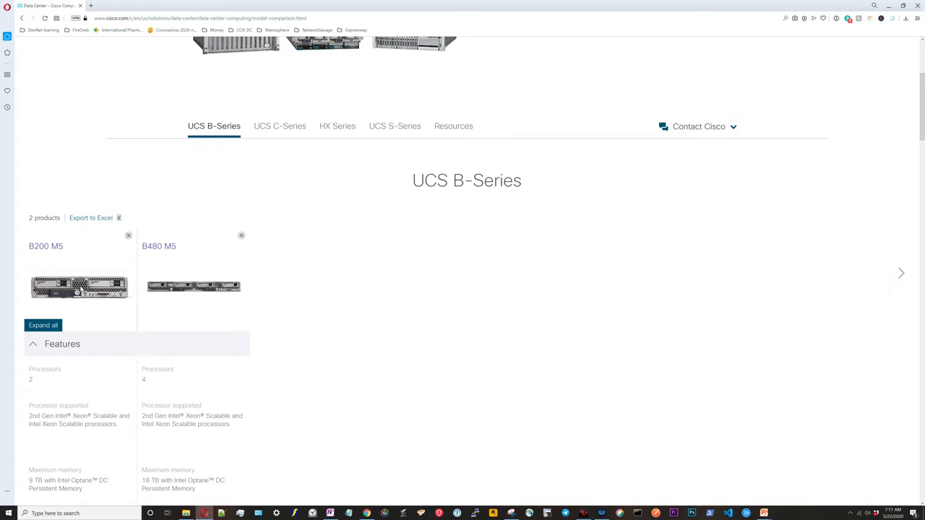
mouse_move(186, 282)
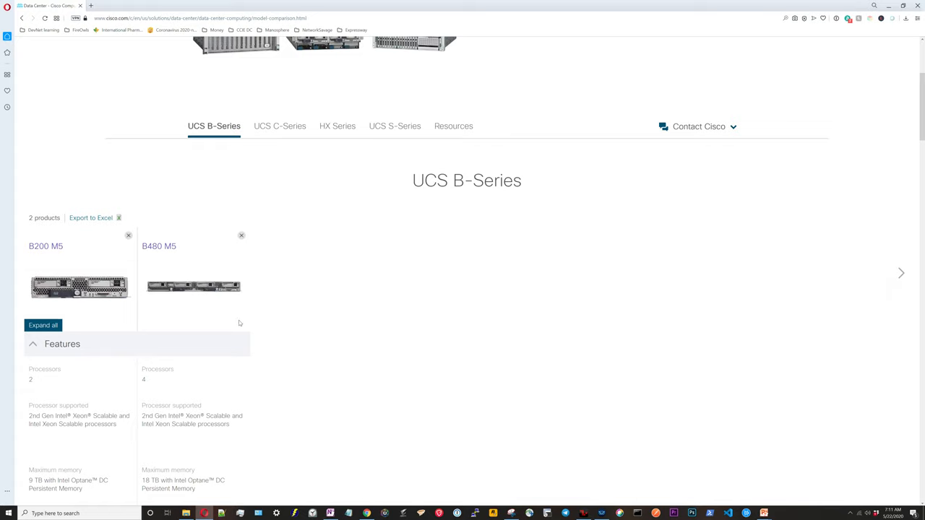
scroll(down, 3)
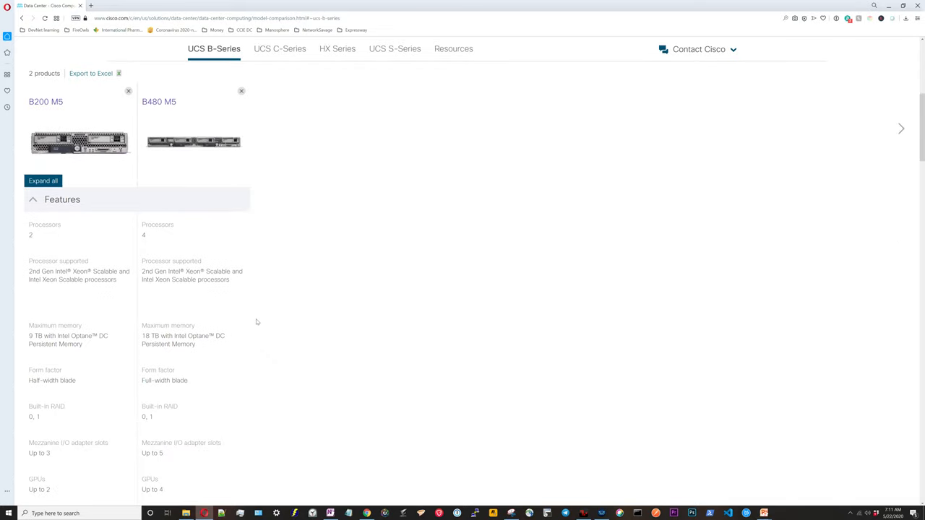
mouse_move(260, 321)
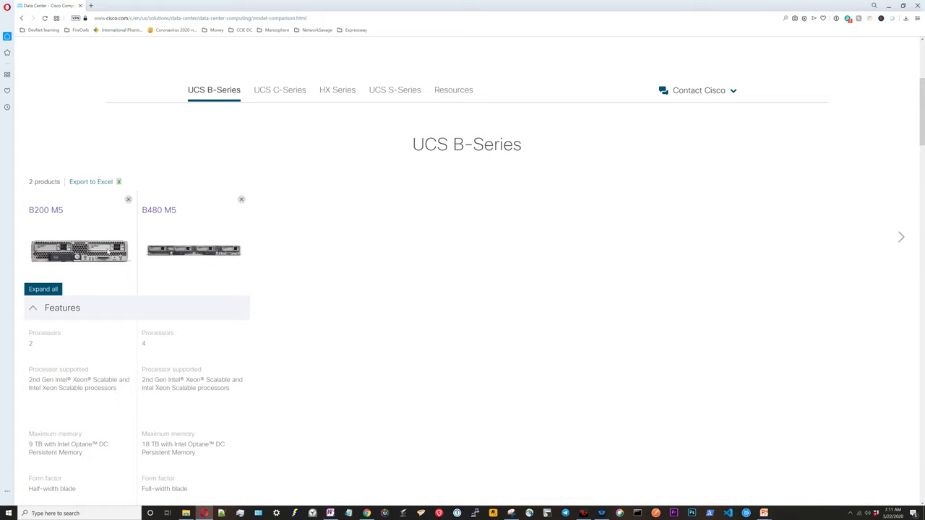
scroll(down, 3)
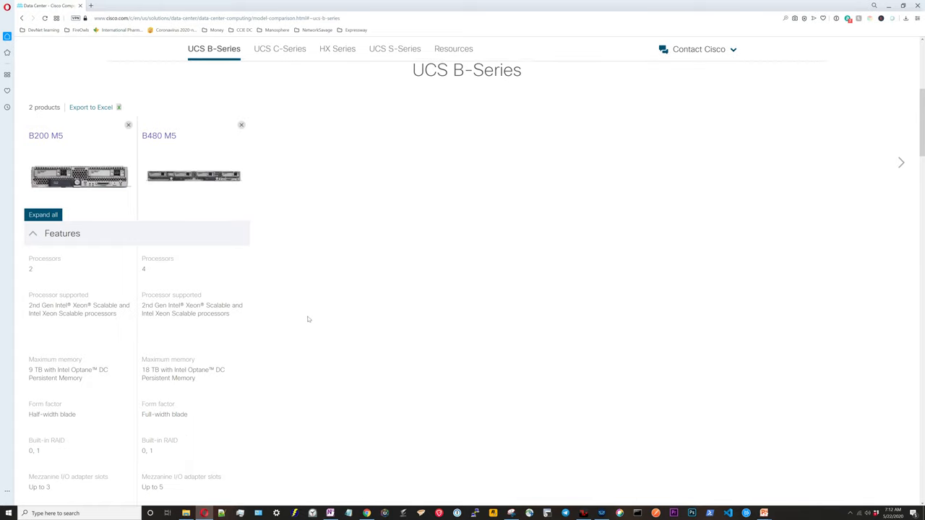
scroll(down, 3)
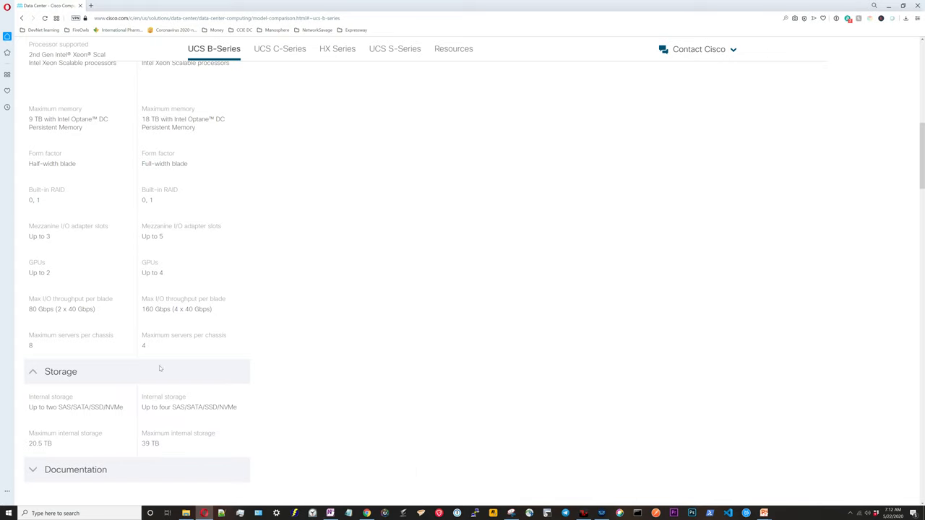
mouse_move(133, 445)
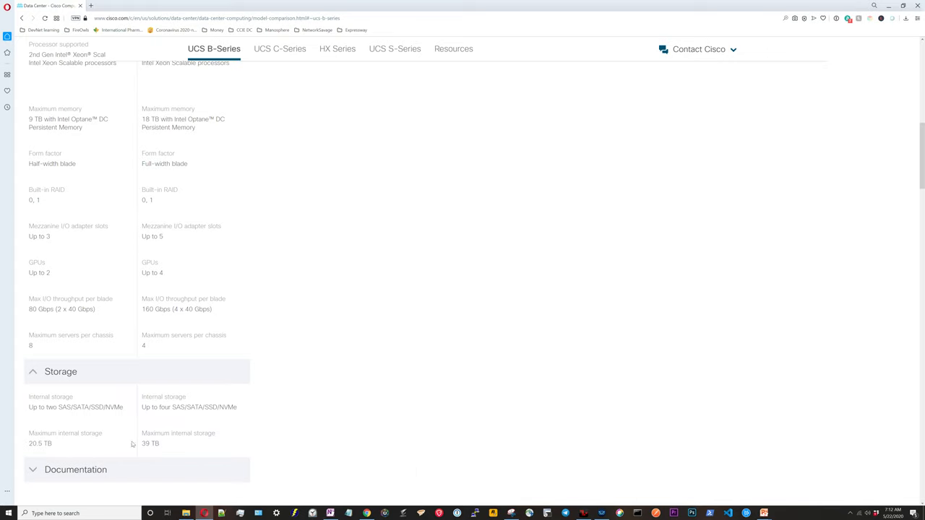
mouse_move(199, 442)
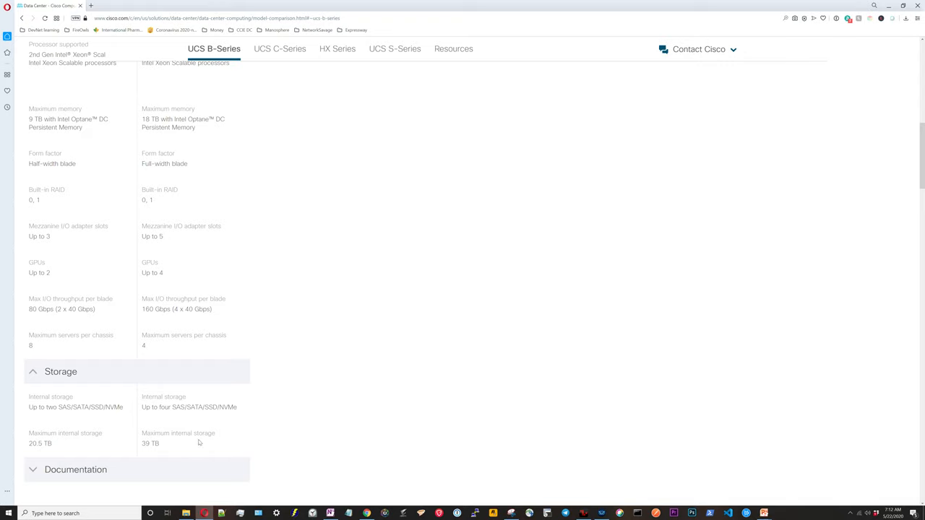
mouse_move(315, 412)
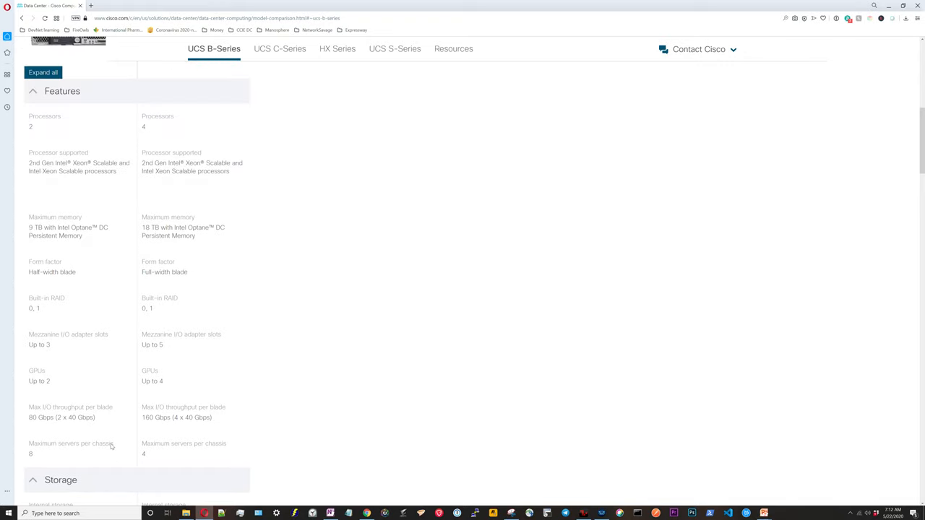
mouse_move(60, 449)
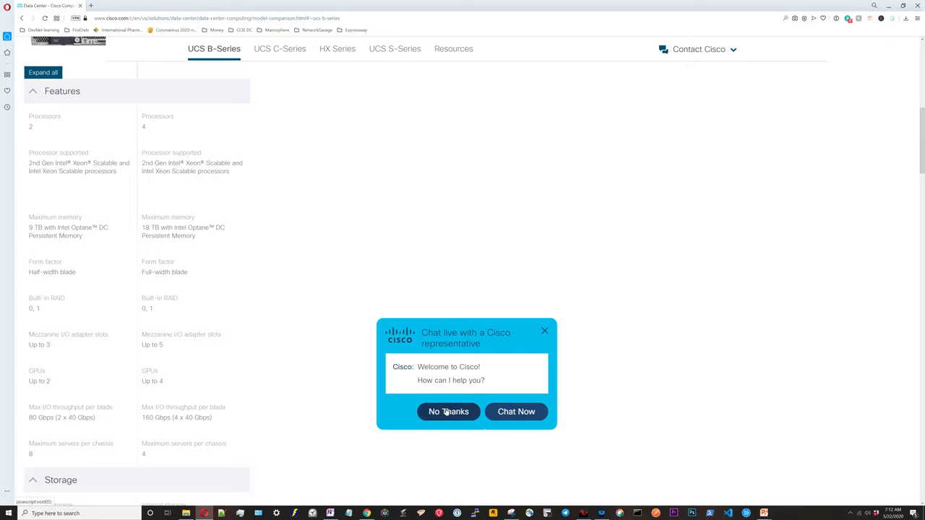
Step: Decline the live chat invitation and review the processor, memory, GPU and I/O comparison
click(448, 411)
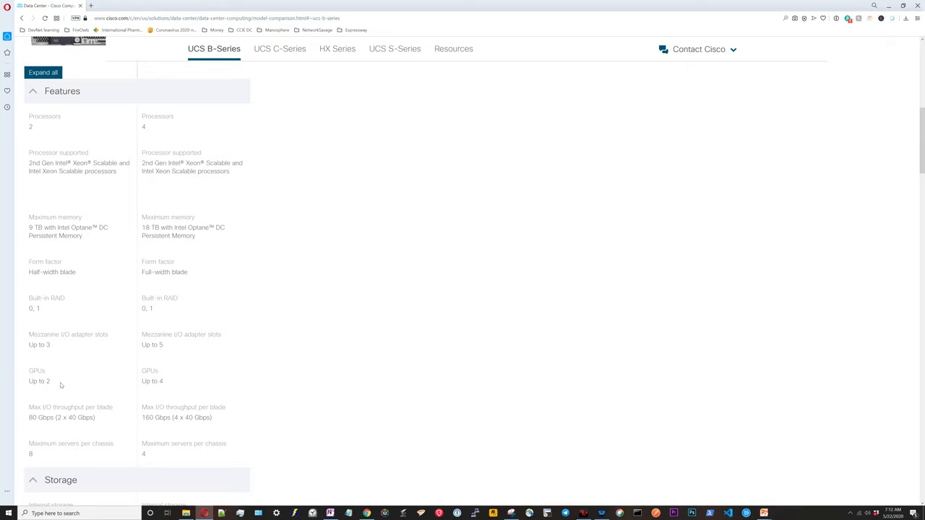
mouse_move(147, 383)
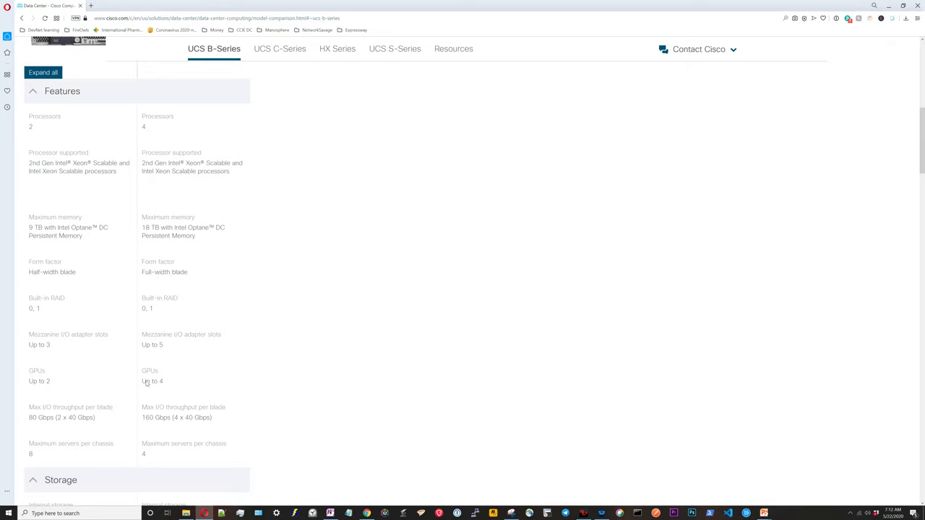
mouse_move(143, 355)
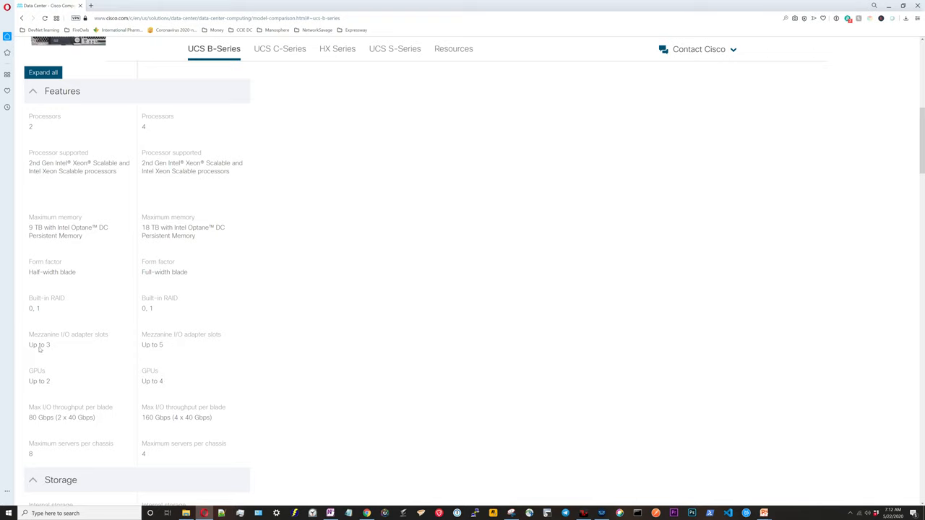
mouse_move(49, 347)
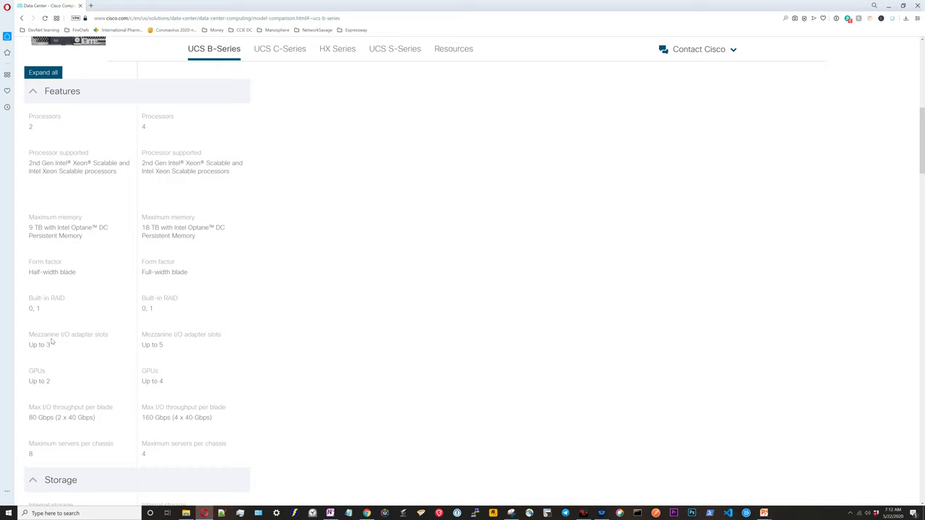
mouse_move(173, 376)
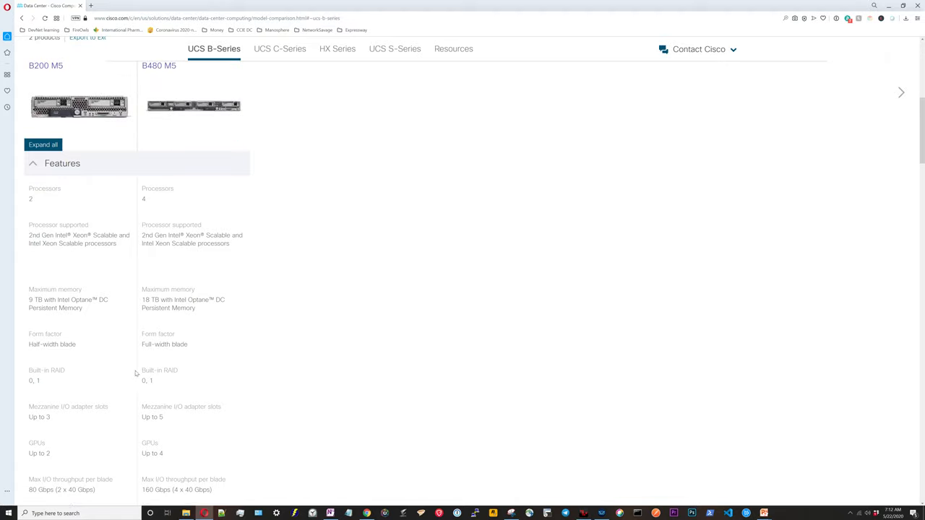
scroll(down, 3)
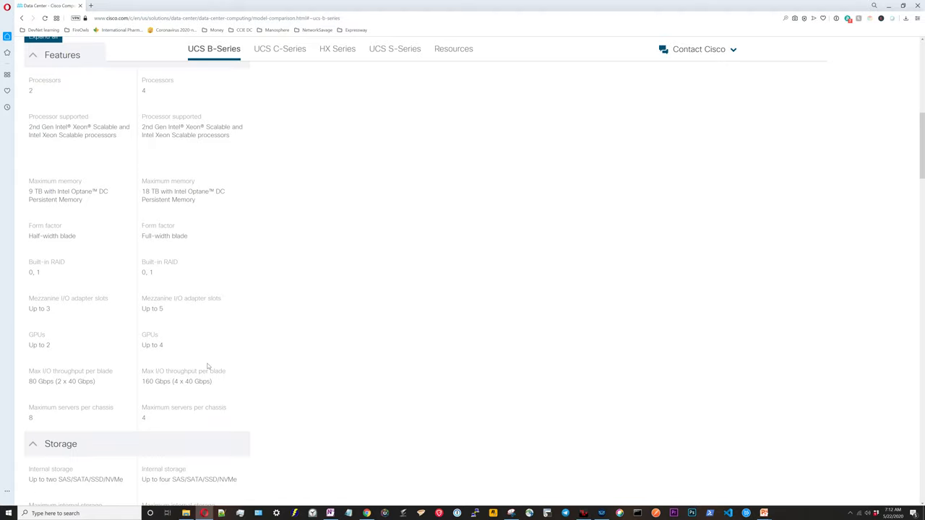
scroll(down, 3)
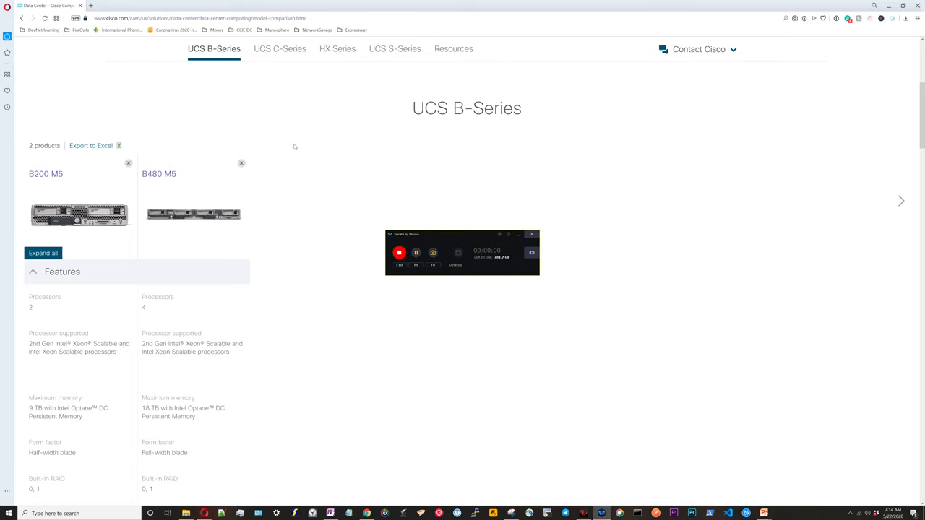
Step: Launch the B-Series 3D model viewer and show its Explore Product Animations list
scroll(up, 3)
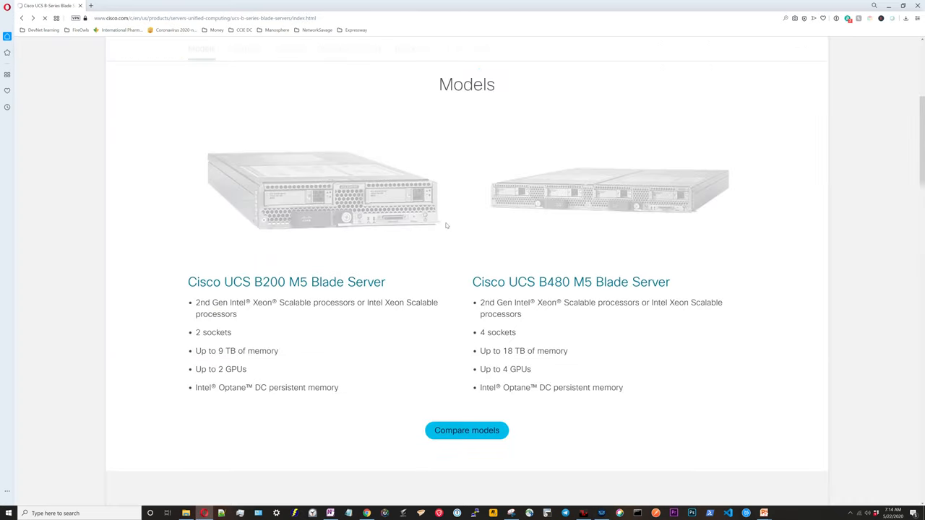
scroll(up, 3)
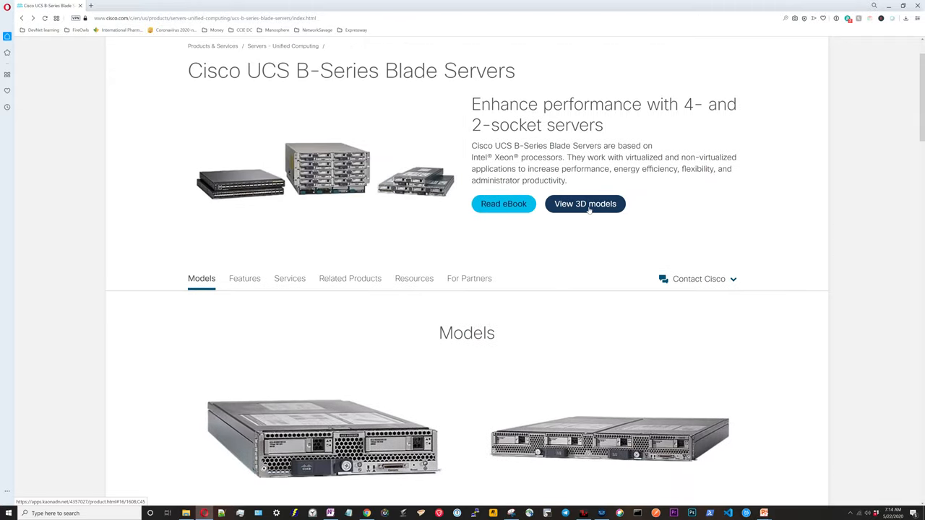
click(585, 203)
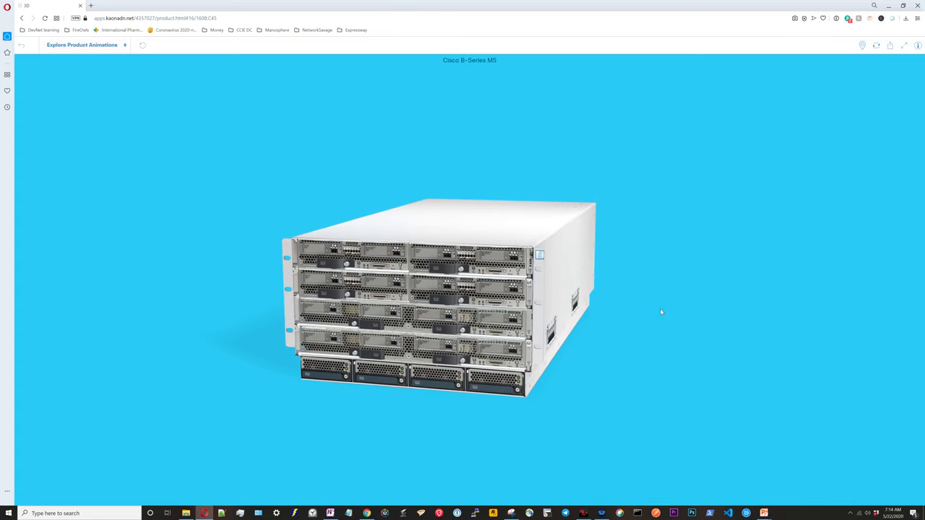
click(81, 44)
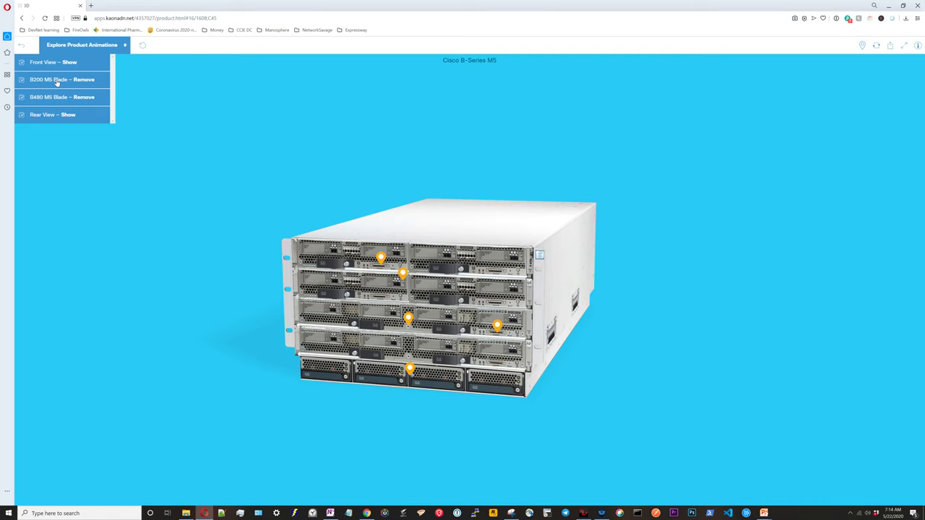
Step: Play the B200 M5 blade removal animation so the blade shows alone with hotspots
click(60, 79)
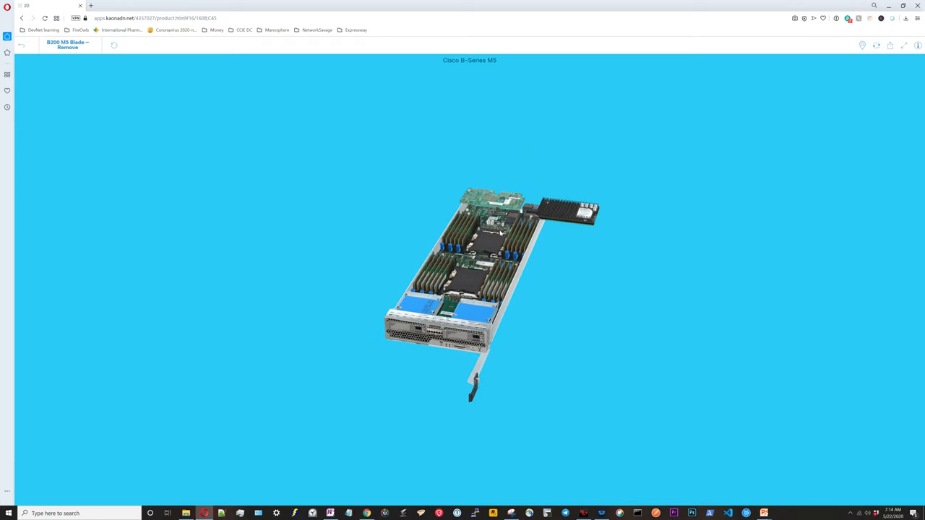
click(66, 45)
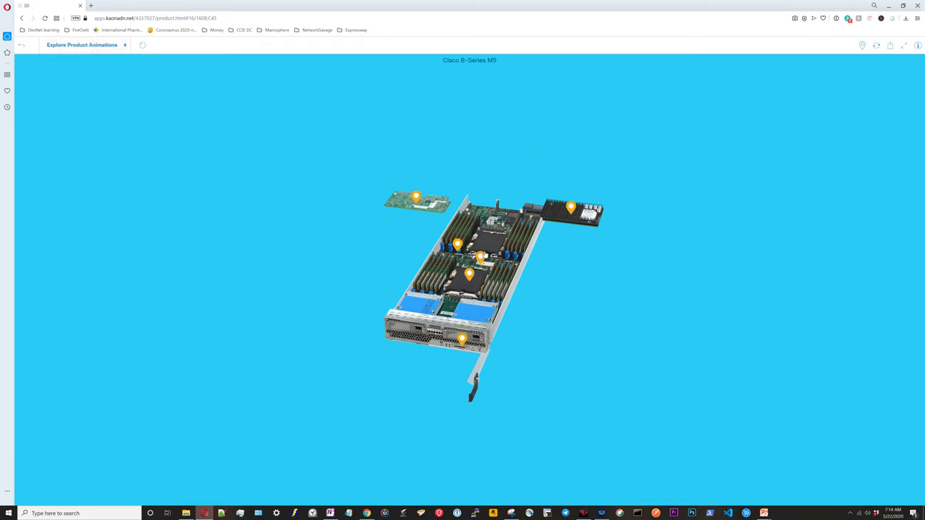
mouse_move(493, 247)
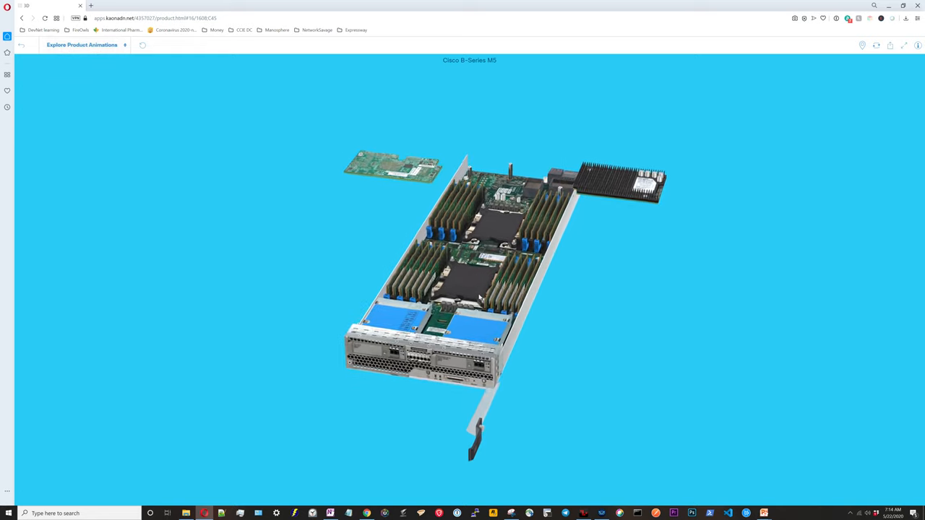
Step: Zoom onto the blade, read the DIMM memory note, then show the dual Xeon processor note
drag(480, 296, 508, 302)
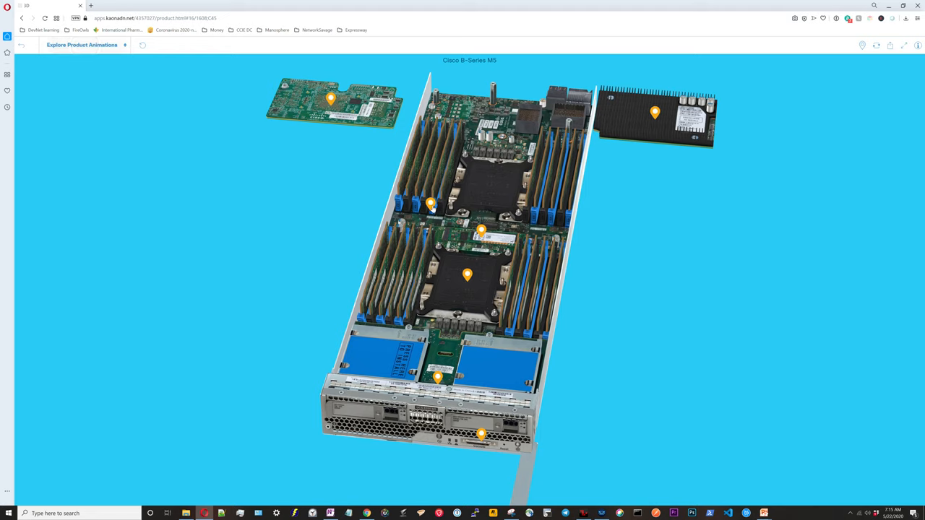
click(430, 206)
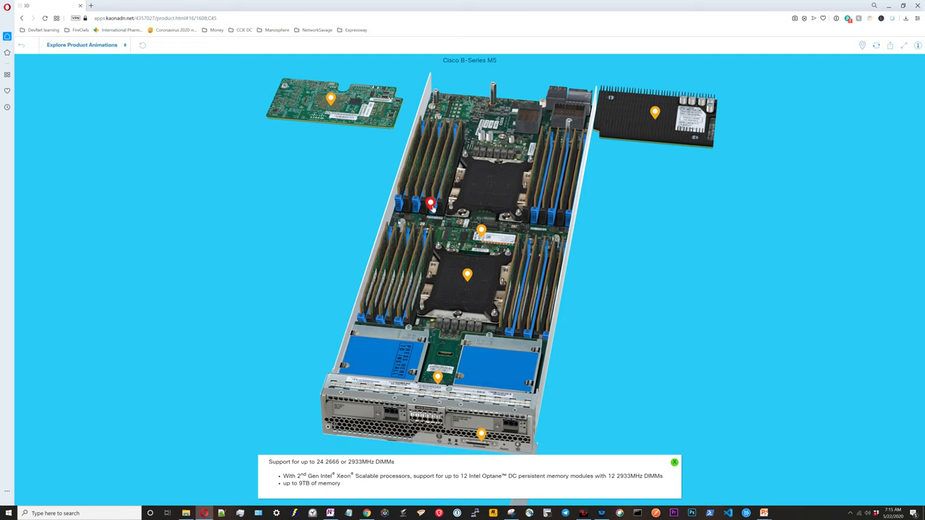
click(674, 462)
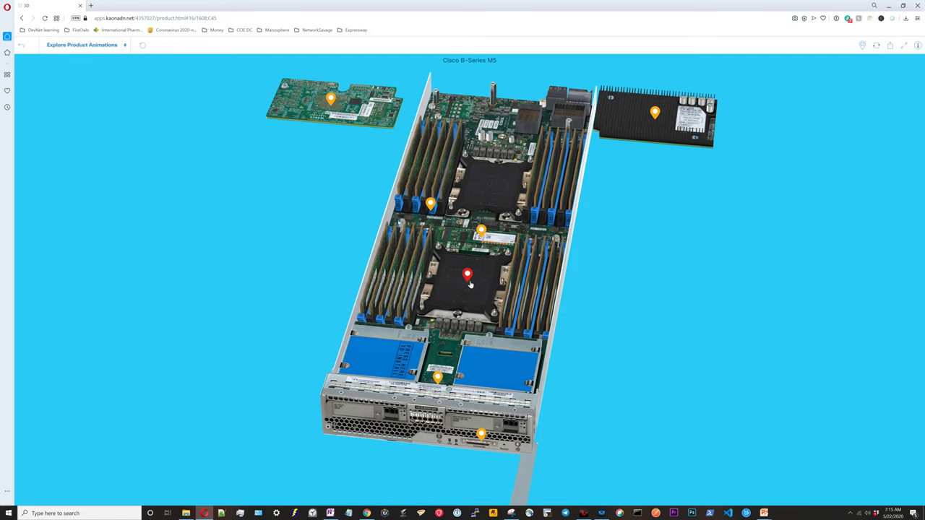
click(467, 275)
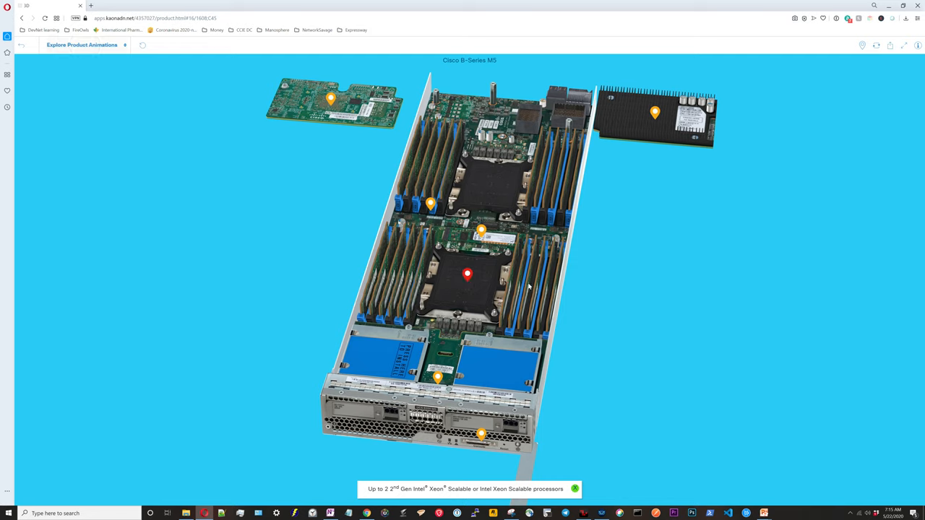
mouse_move(503, 174)
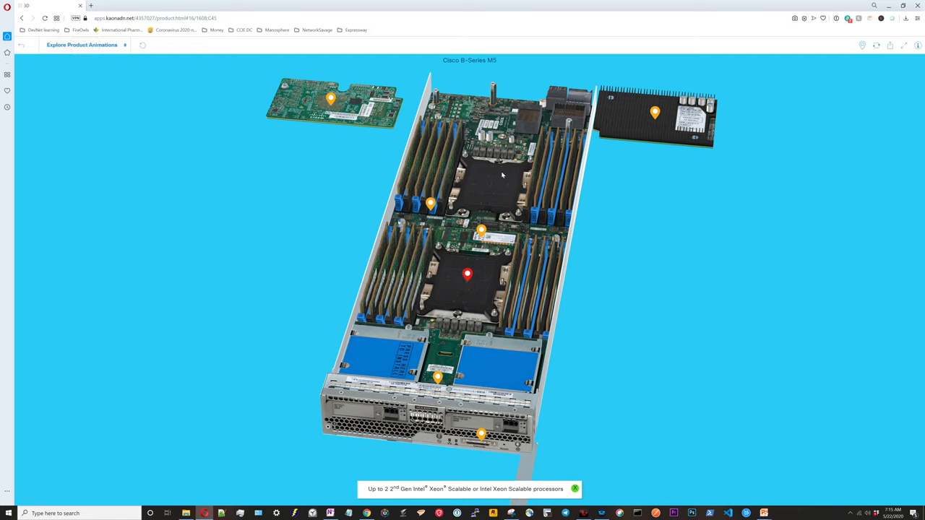
mouse_move(624, 121)
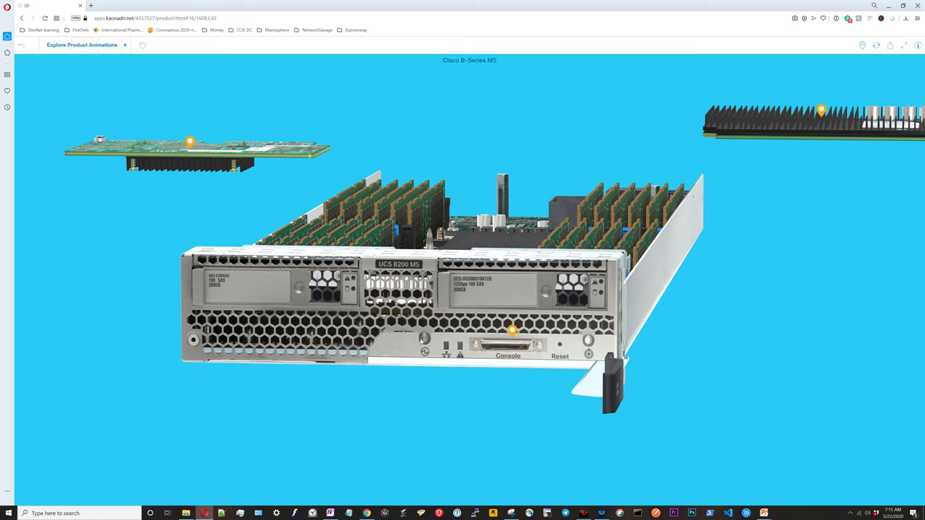
mouse_move(447, 358)
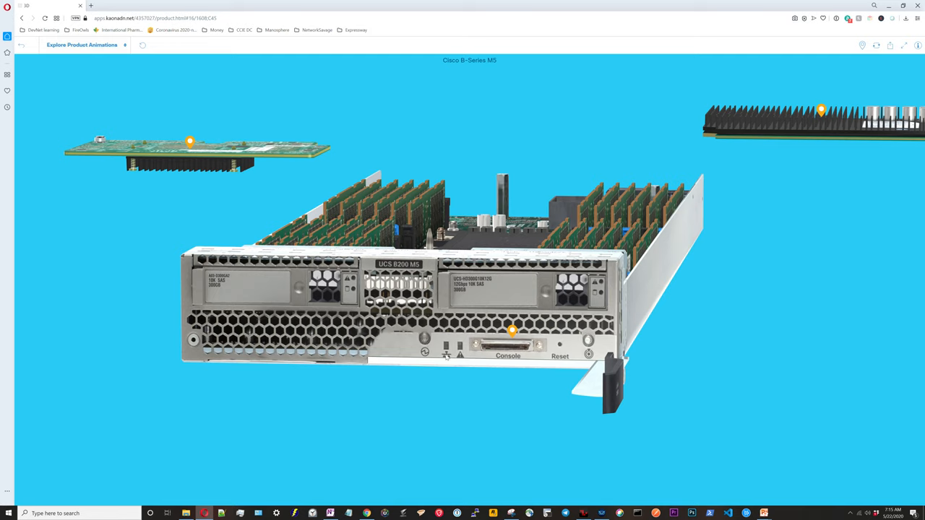
mouse_move(457, 359)
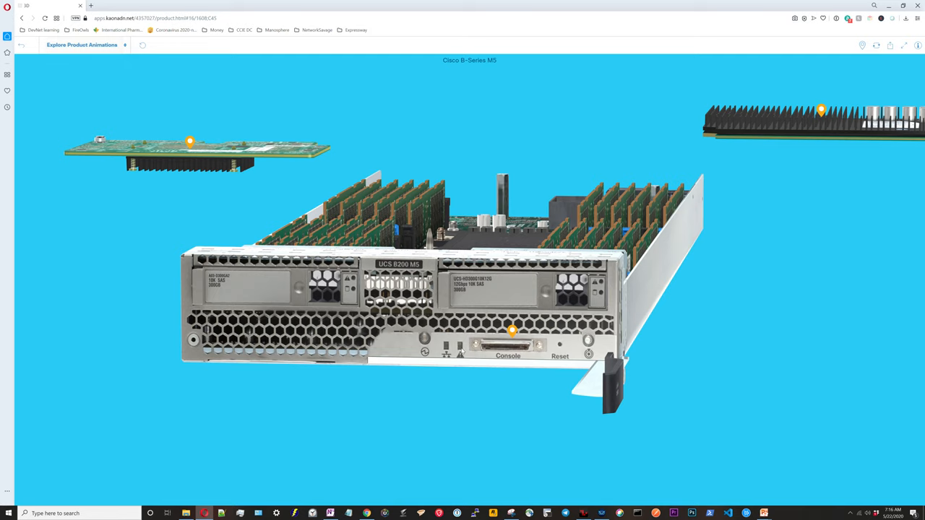
mouse_move(503, 353)
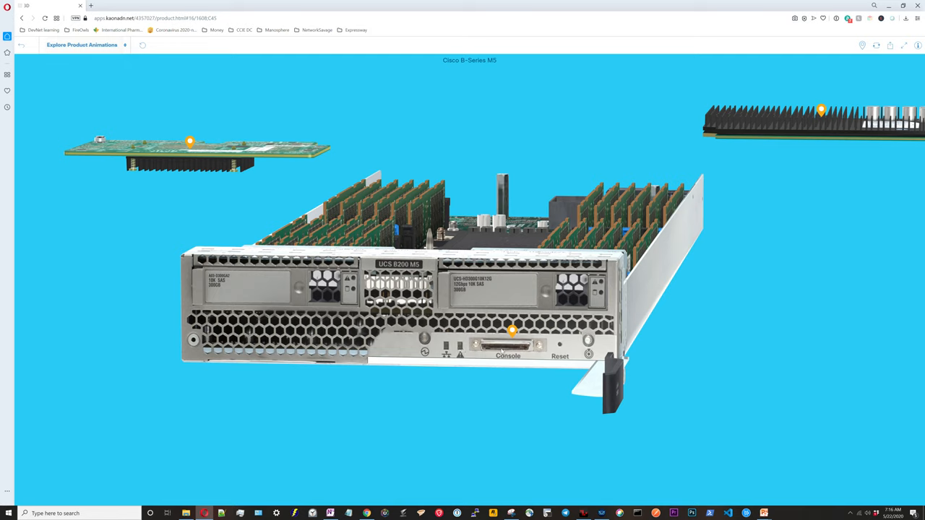
mouse_move(562, 347)
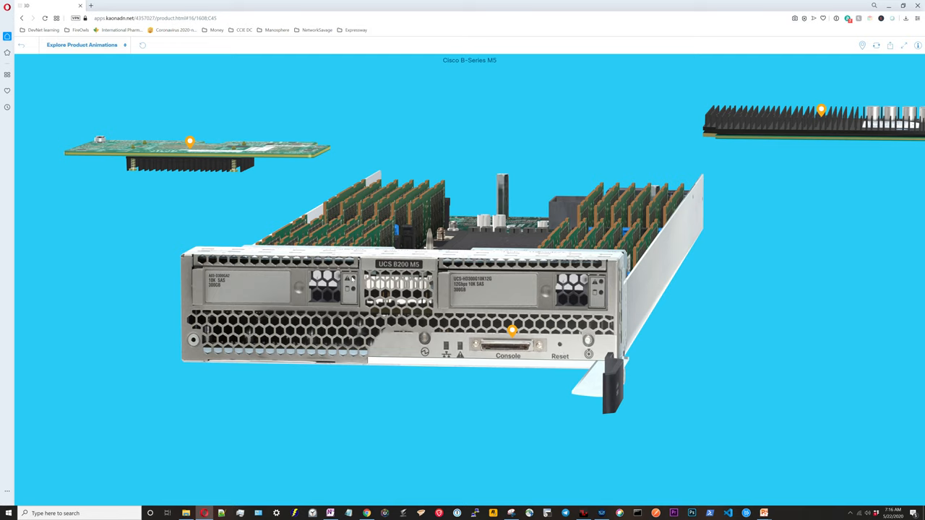
mouse_move(587, 295)
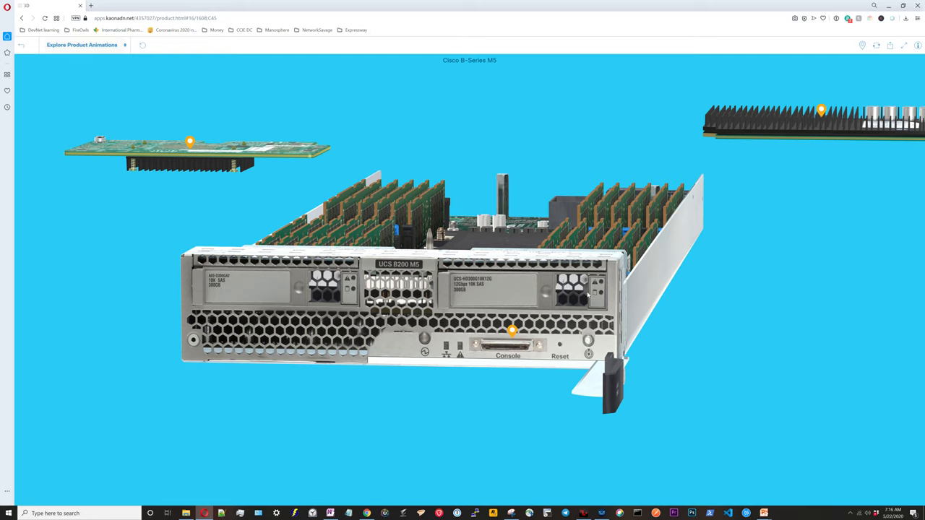
mouse_move(536, 297)
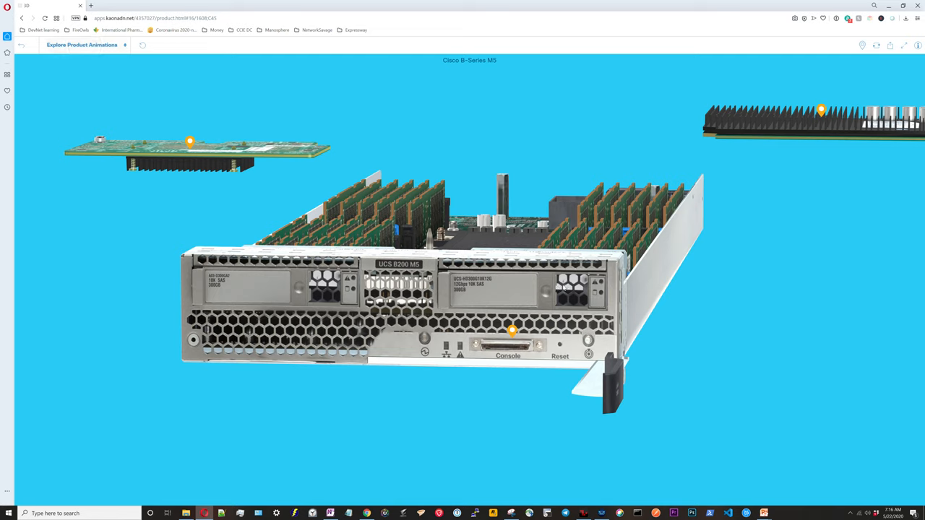
mouse_move(573, 286)
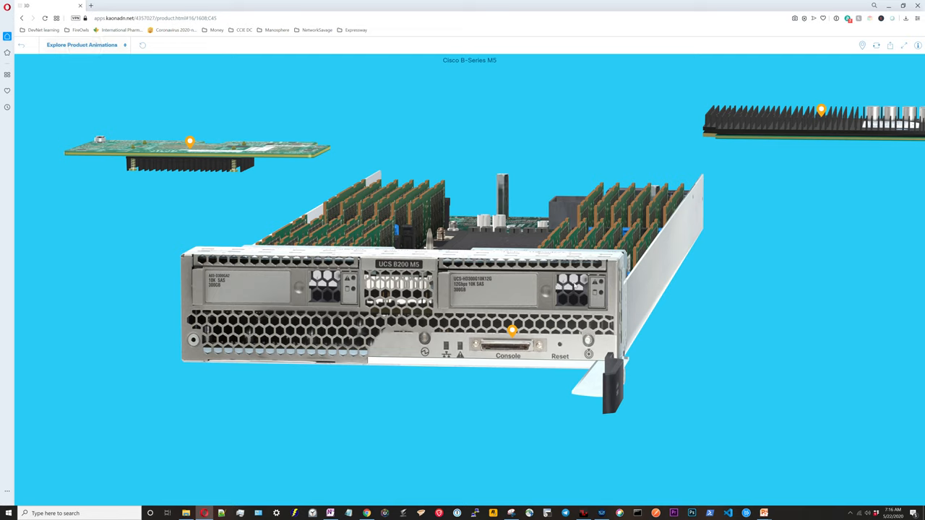
mouse_move(598, 286)
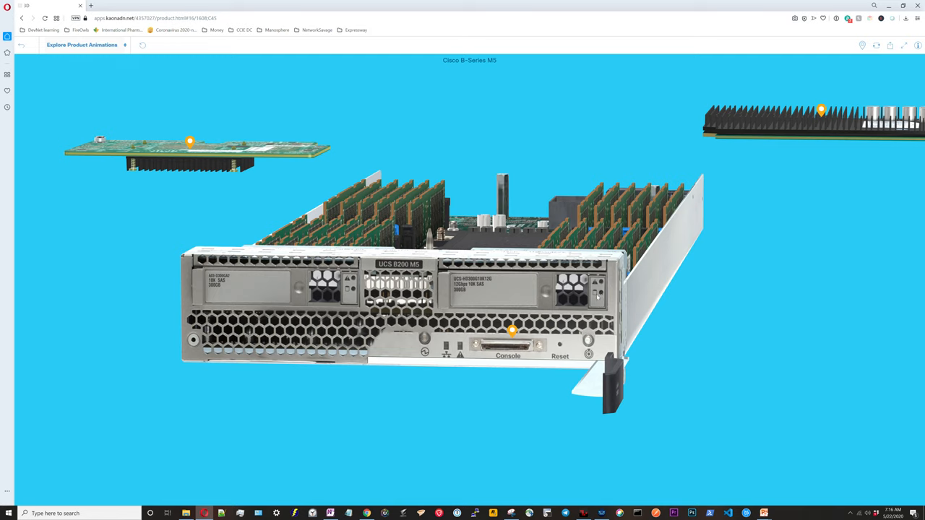
mouse_move(599, 295)
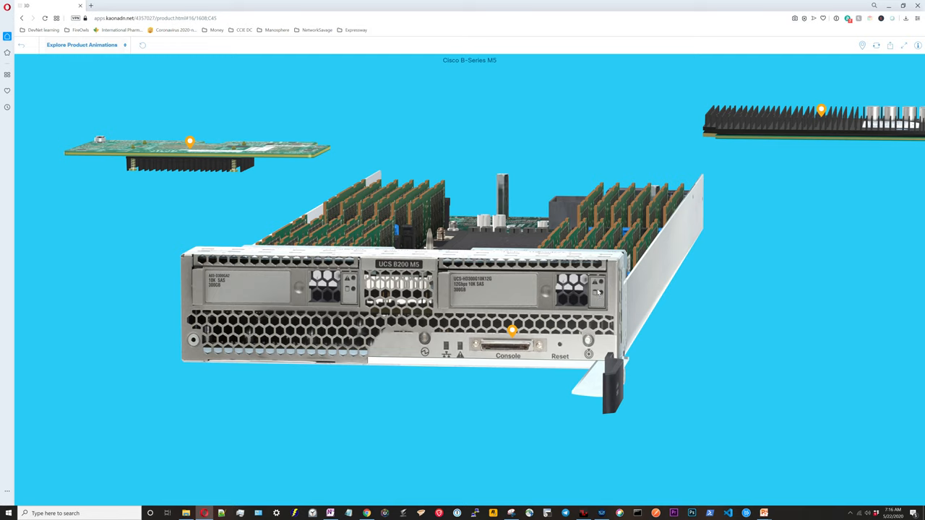
mouse_move(599, 295)
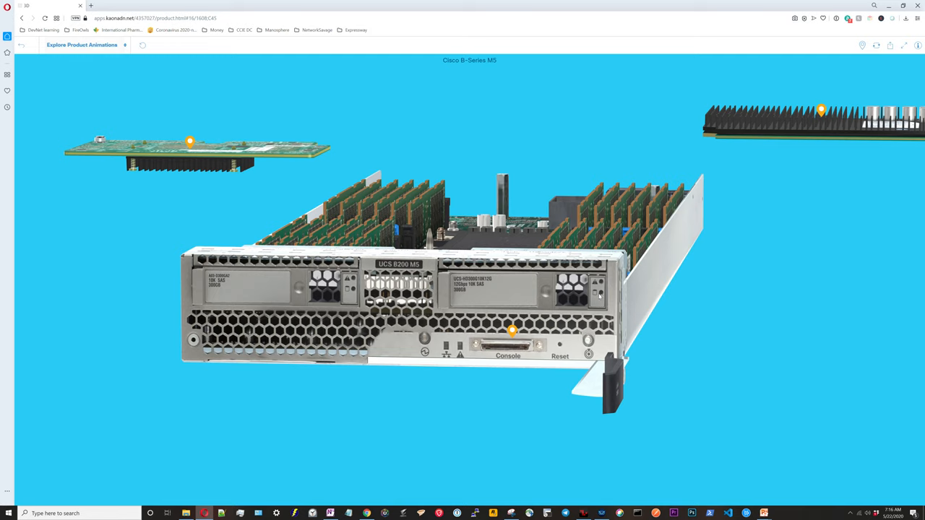
mouse_move(541, 327)
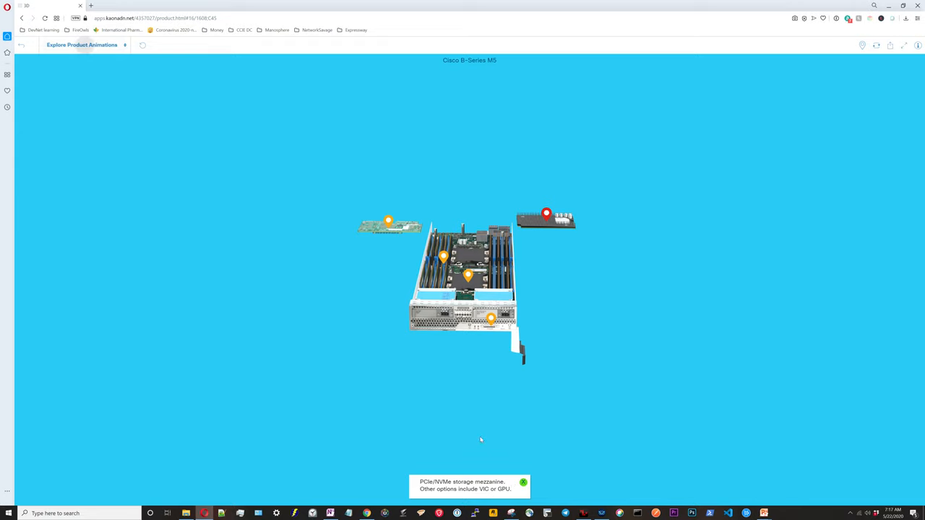
mouse_move(474, 489)
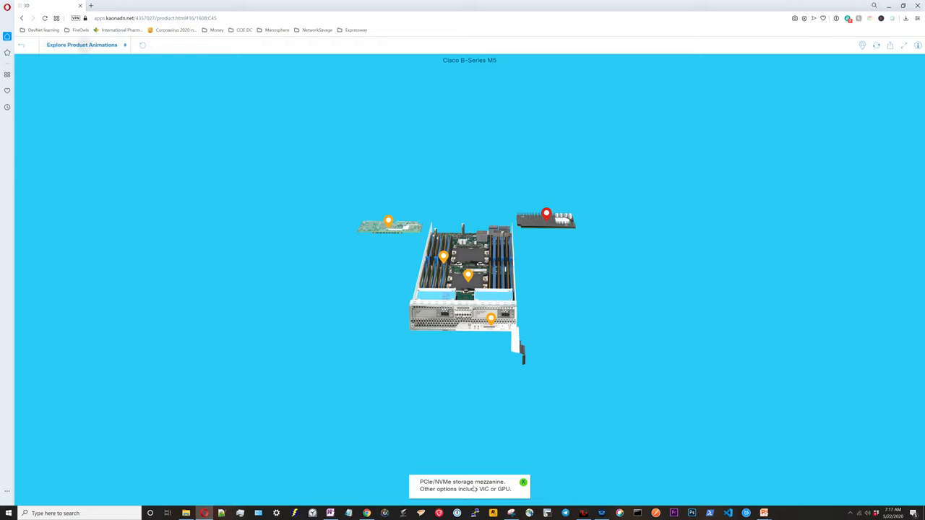
mouse_move(486, 492)
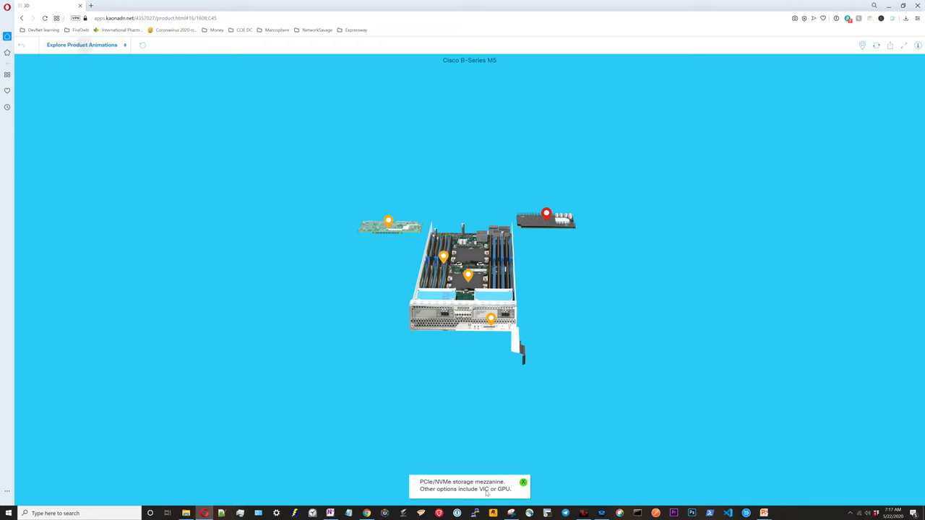
mouse_move(476, 494)
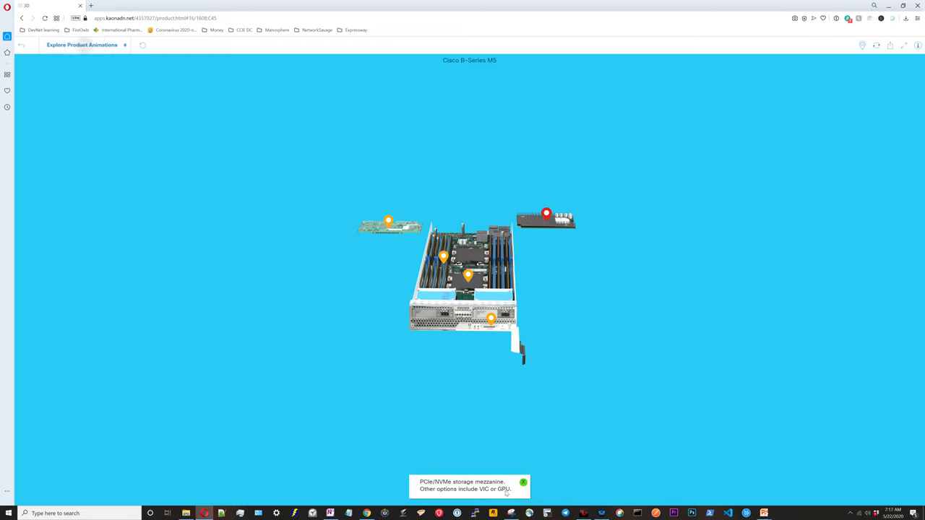
mouse_move(357, 156)
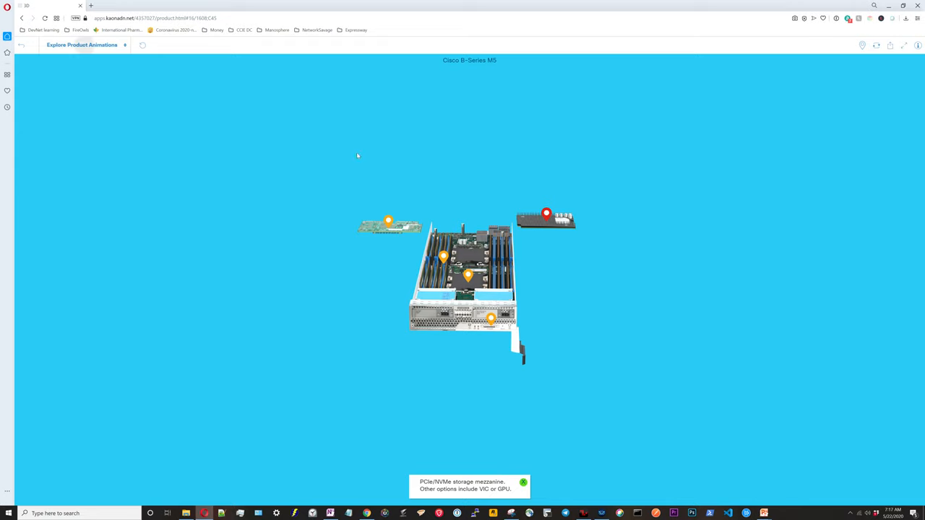
Step: Show the VIC 1340 or 1440 mLOM adapter card note on the B200 M5
click(387, 223)
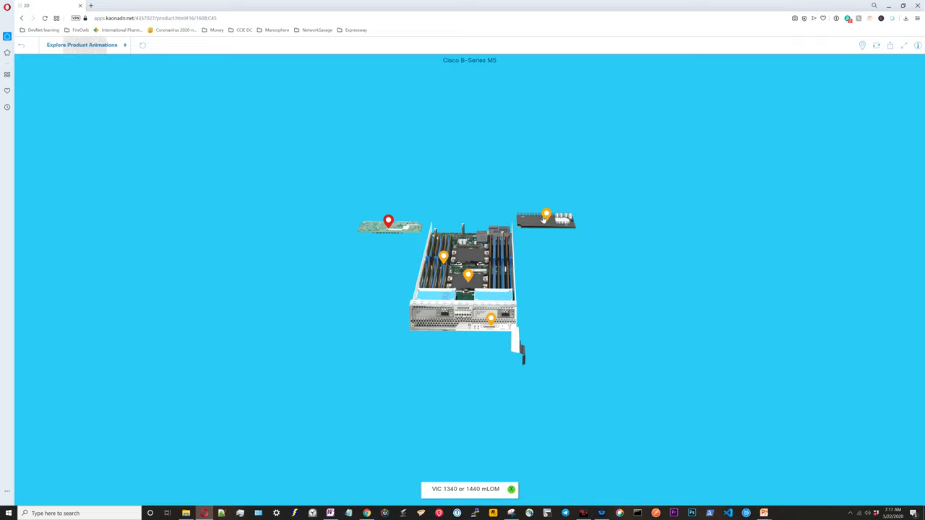
mouse_move(465, 214)
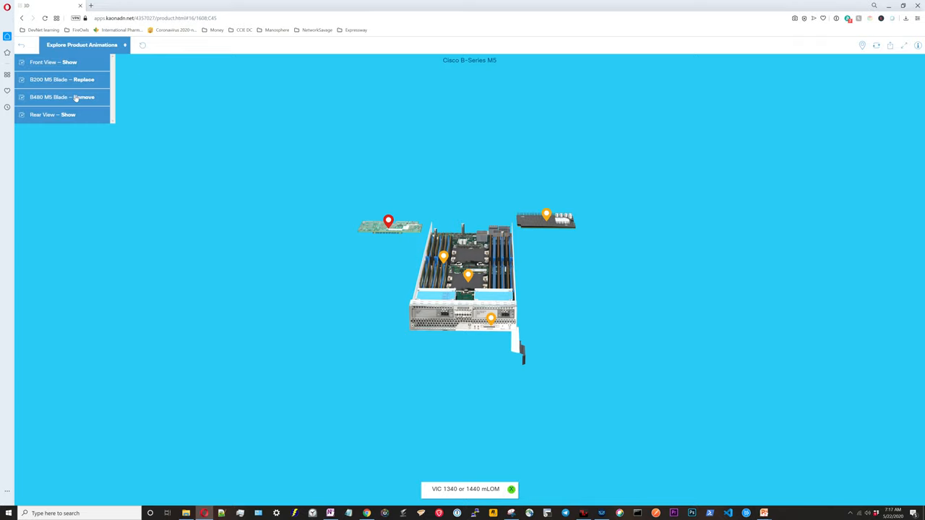
Step: Switch to the B480 M5 four-processor blade animation and let it play
click(61, 97)
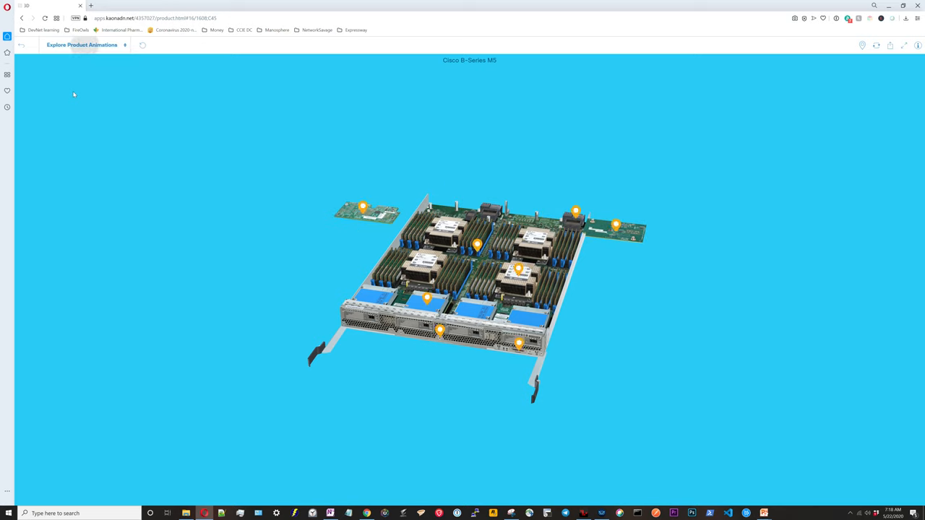
mouse_move(407, 237)
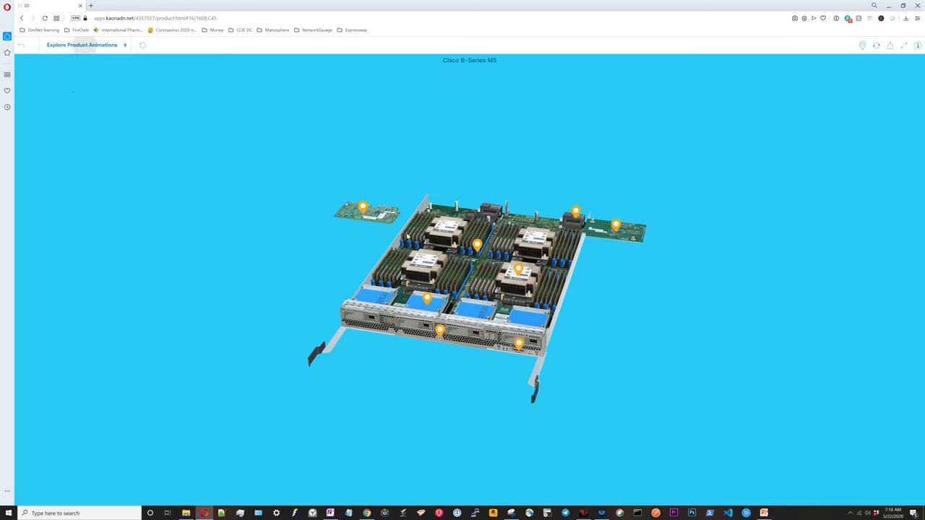
click(518, 270)
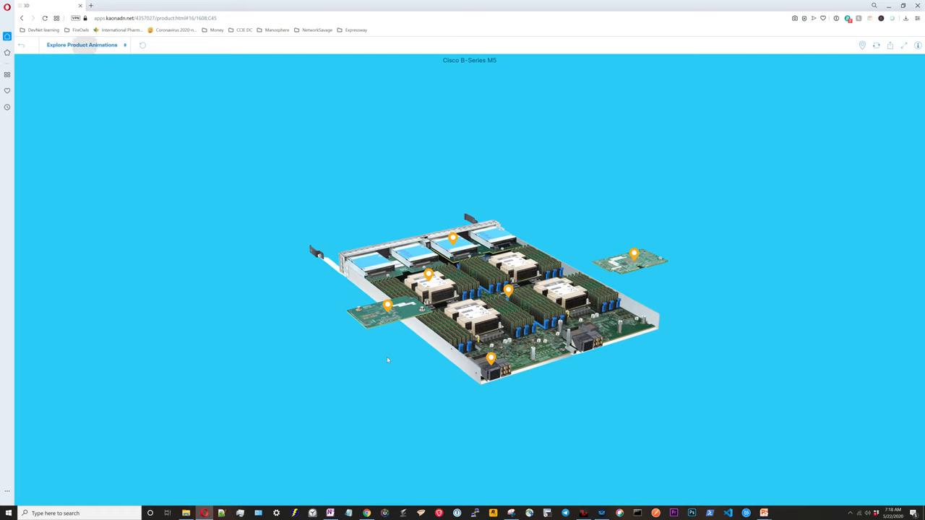
Step: Turn the B480 M5 blade frontward, read its storage/RAID note, then show the front-panel feature note
drag(387, 360, 648, 380)
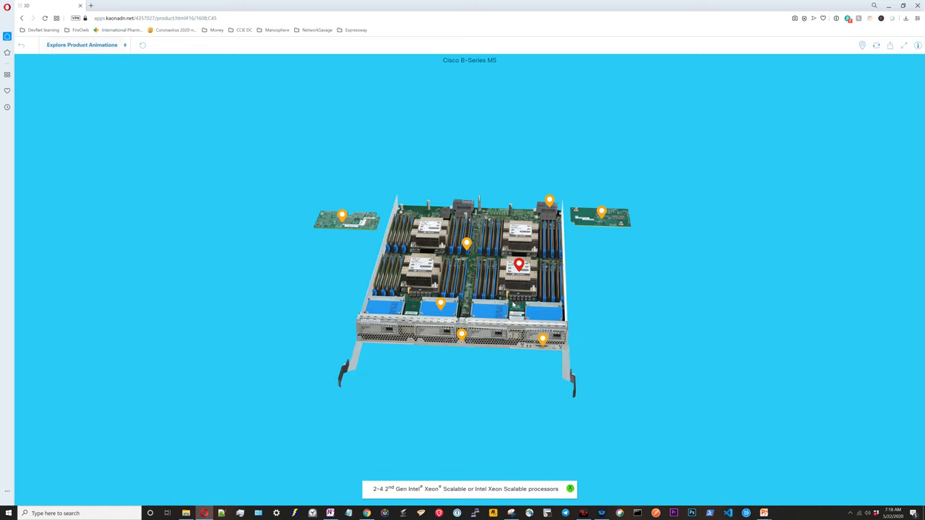
click(440, 302)
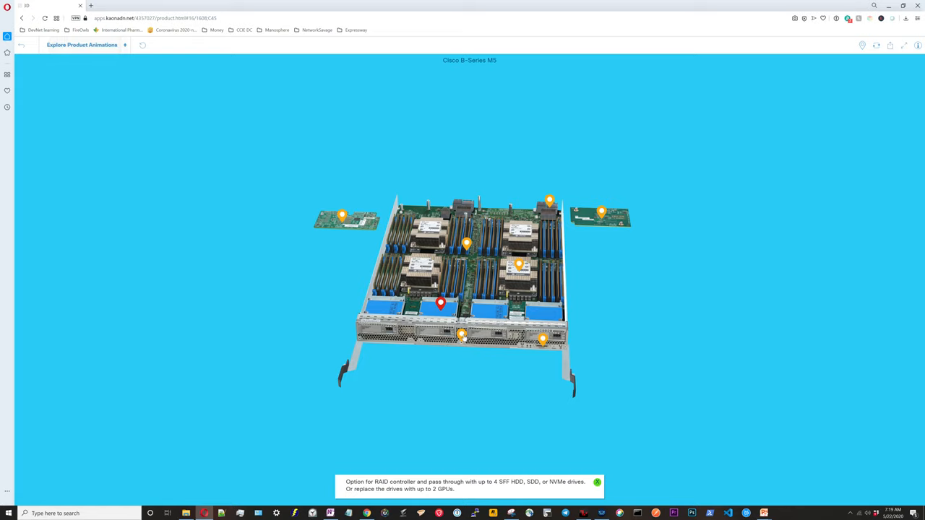
click(463, 336)
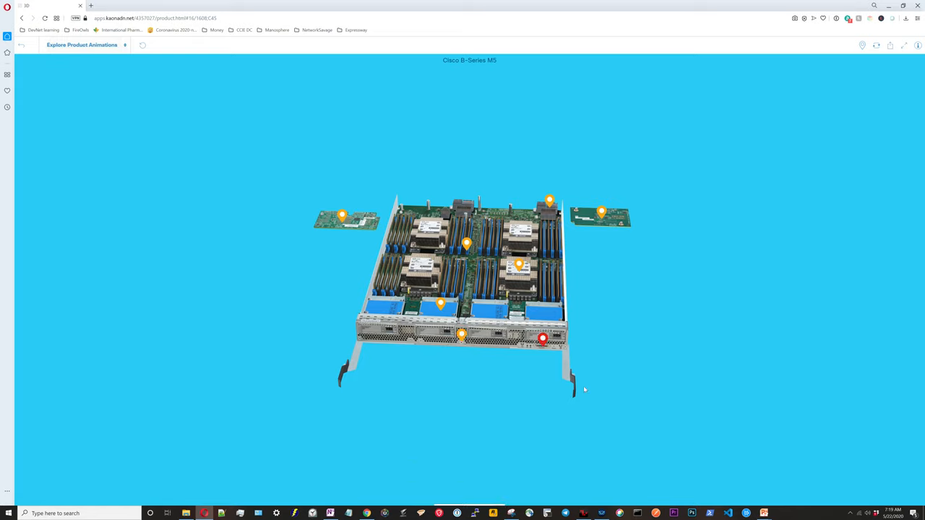
click(543, 338)
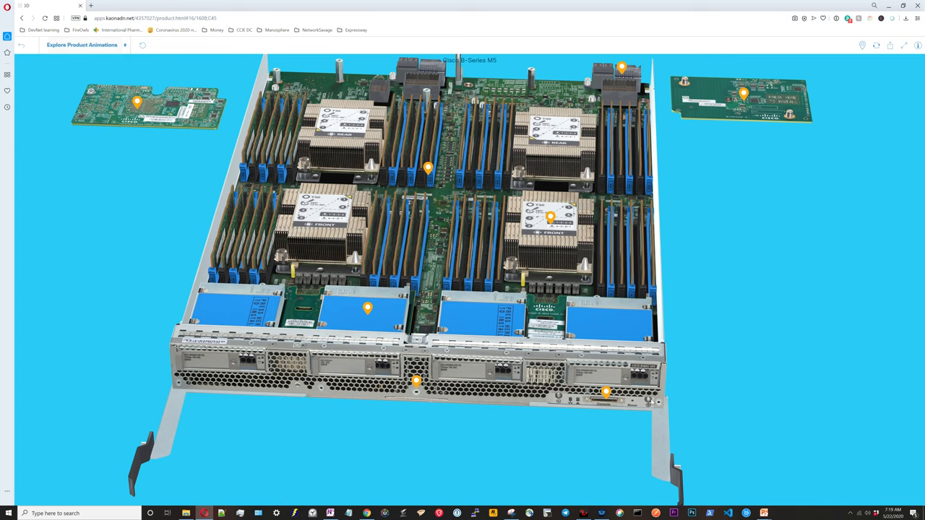
mouse_move(550, 354)
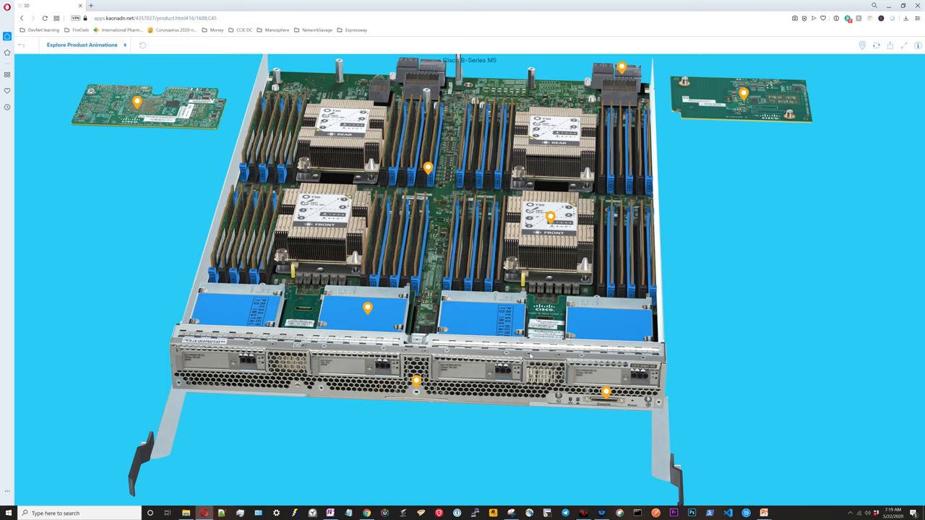
mouse_move(532, 355)
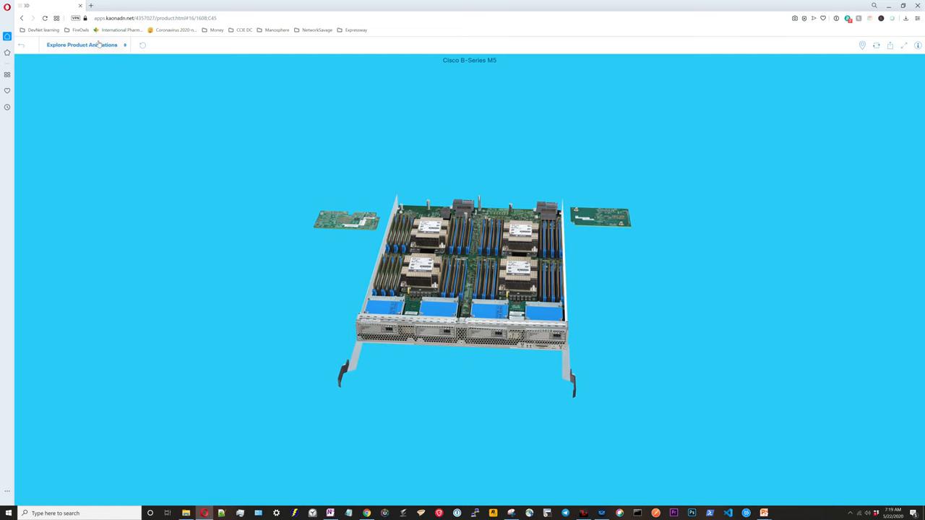
Step: Choose Front View – Show to bring back the full B-Series M5 chassis from the front
click(81, 44)
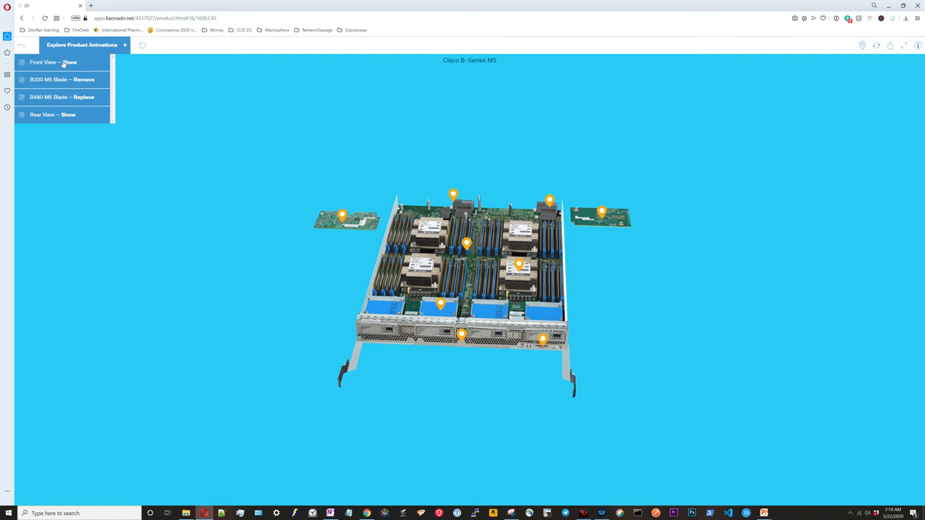
click(53, 62)
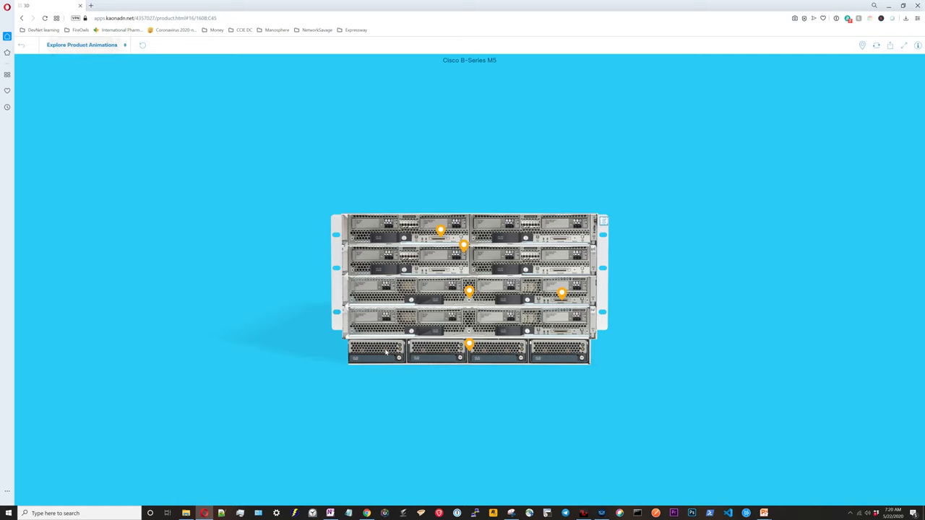
mouse_move(563, 384)
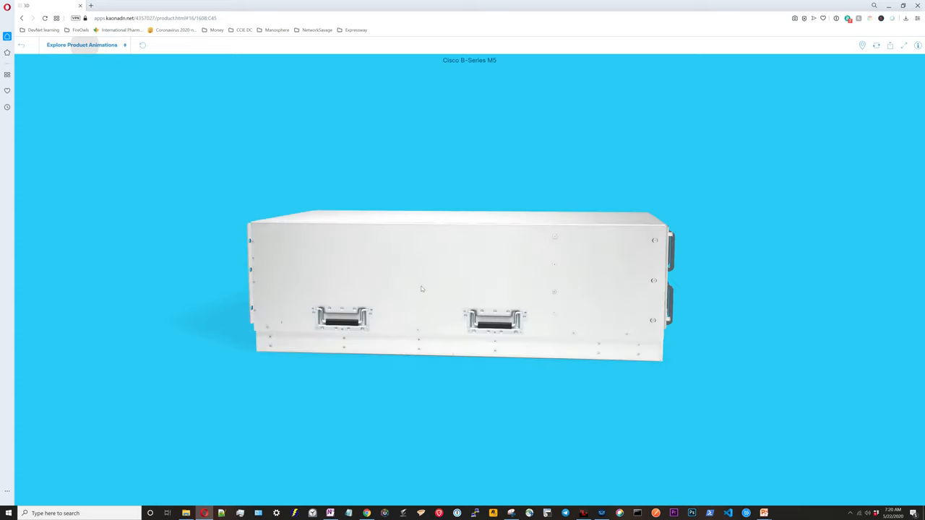
Step: Rotate the B-Series M5 chassis from the front blades around to its rear fans and power inputs
drag(422, 290, 595, 353)
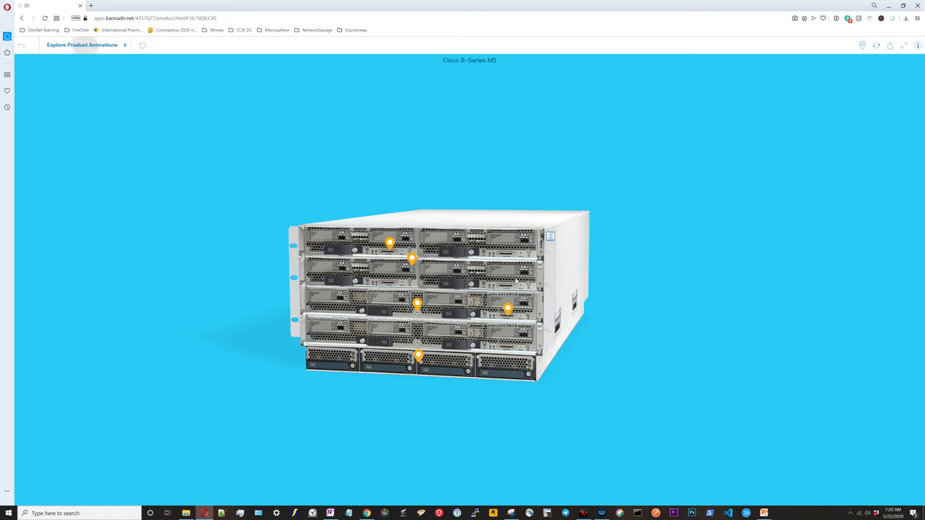
mouse_move(476, 339)
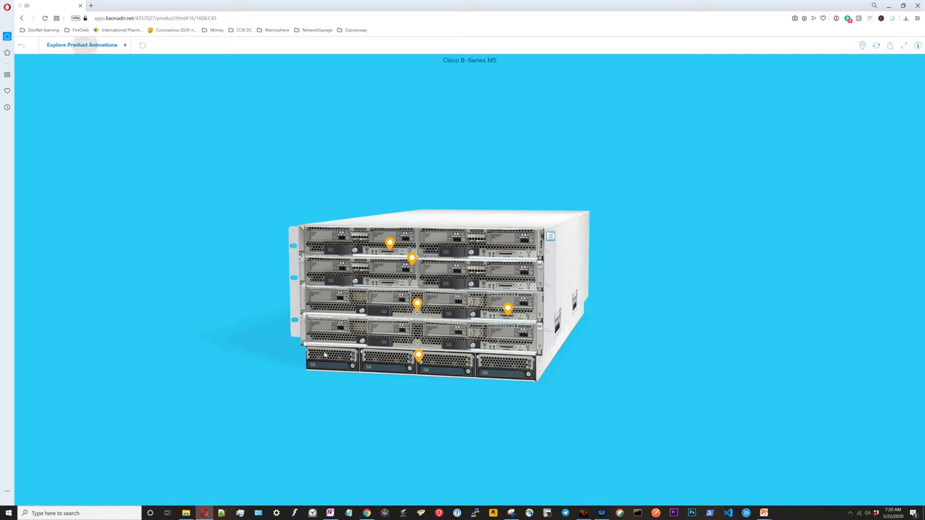
mouse_move(607, 283)
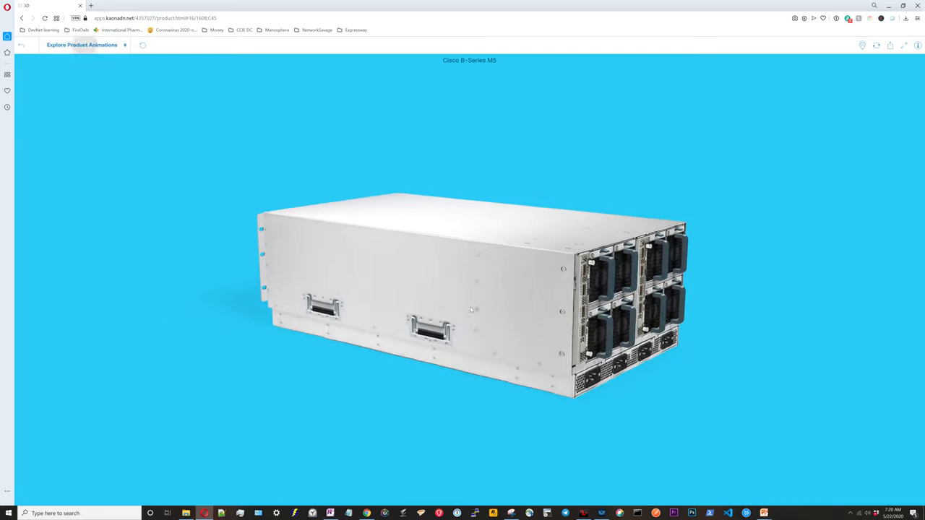
drag(471, 311, 598, 407)
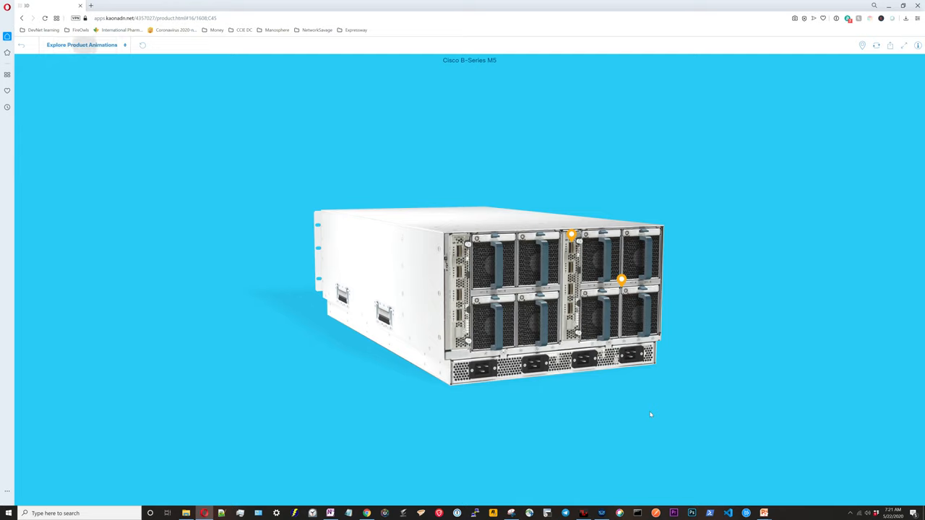
mouse_move(645, 409)
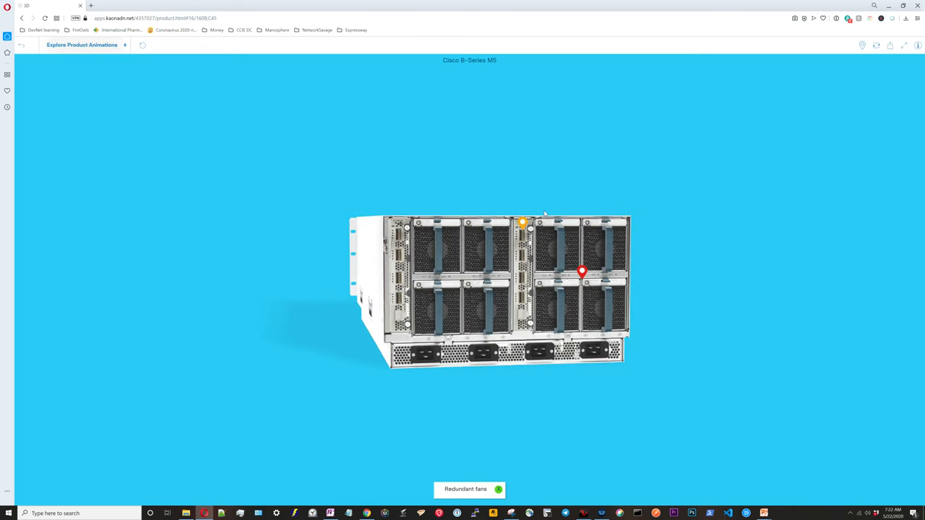
mouse_move(517, 298)
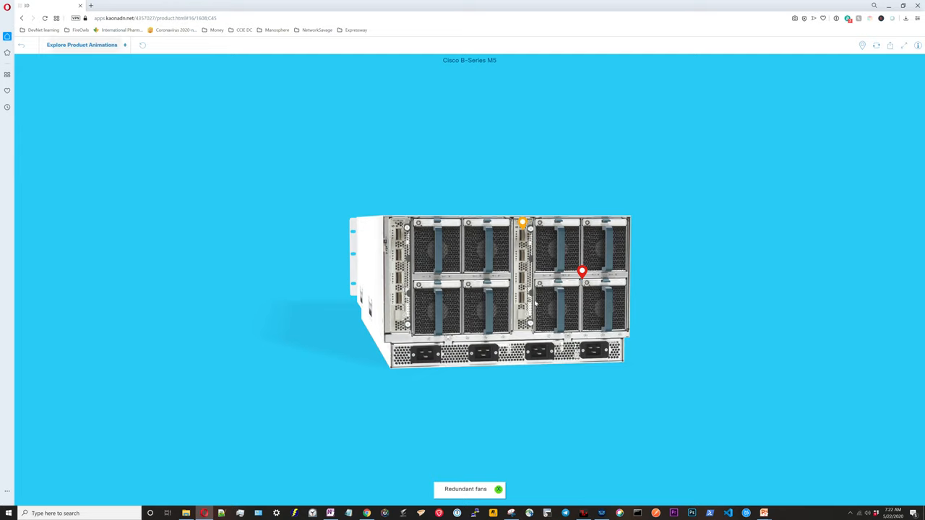
mouse_move(534, 303)
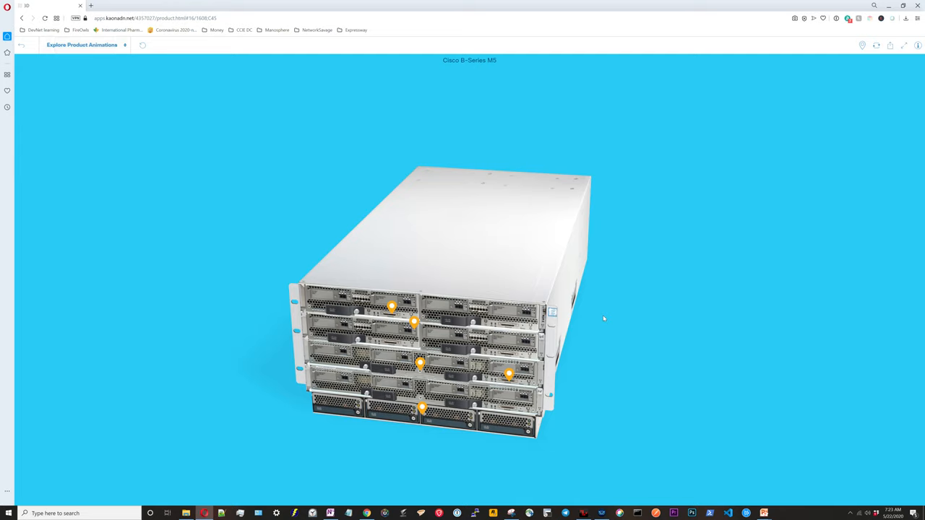
mouse_move(598, 318)
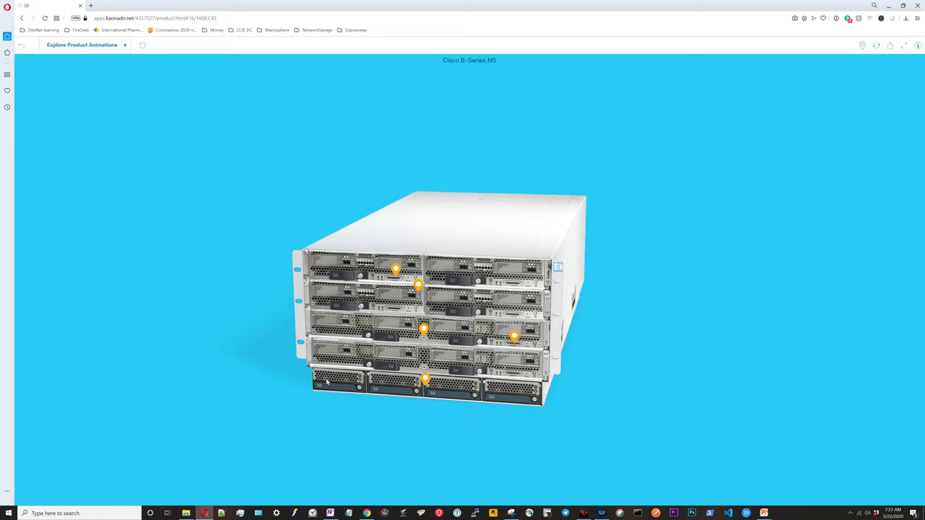
mouse_move(497, 402)
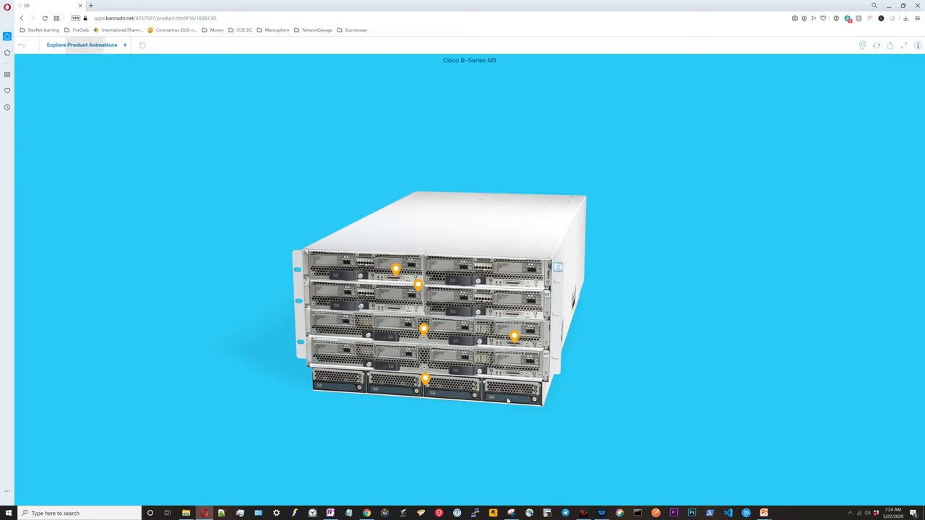
Step: Leave the Kaon 3D viewer and switch to the Cisco UCS PDF's System Components slide
click(191, 6)
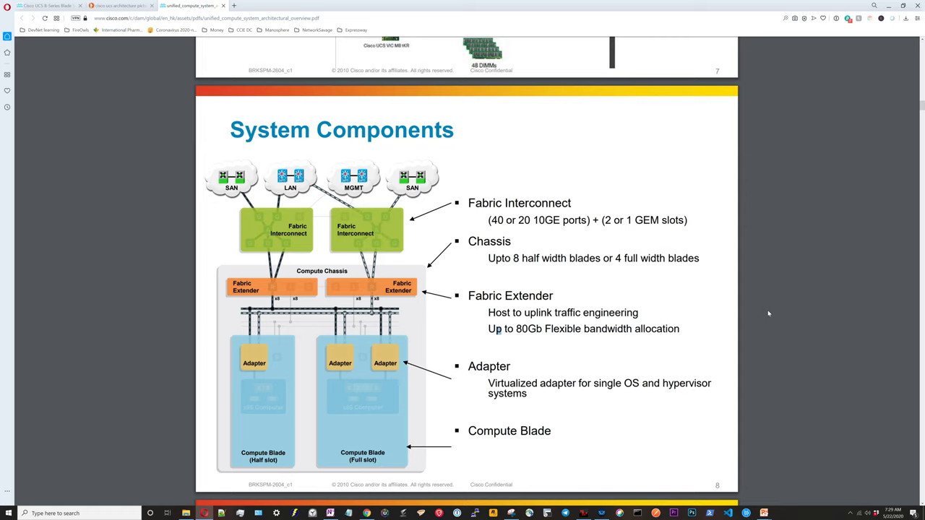
mouse_move(725, 381)
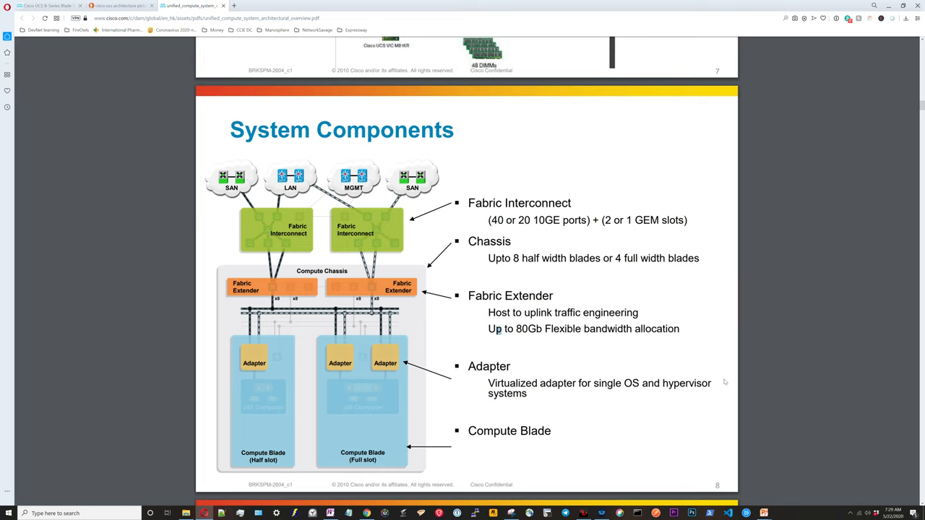
mouse_move(240, 356)
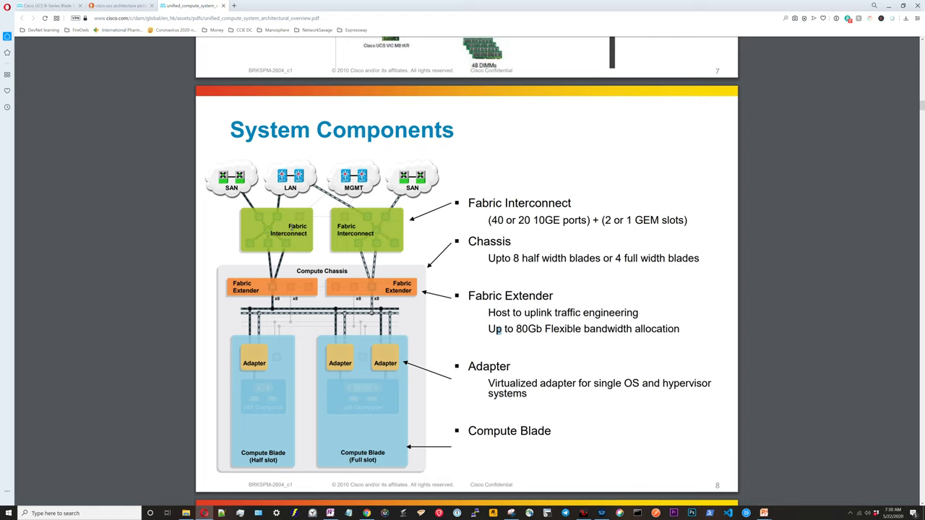
mouse_move(315, 249)
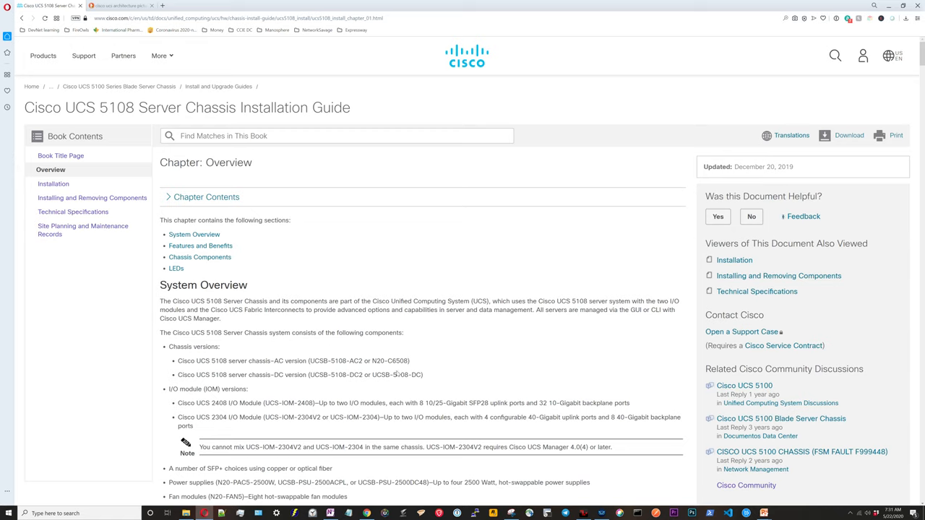
mouse_move(434, 295)
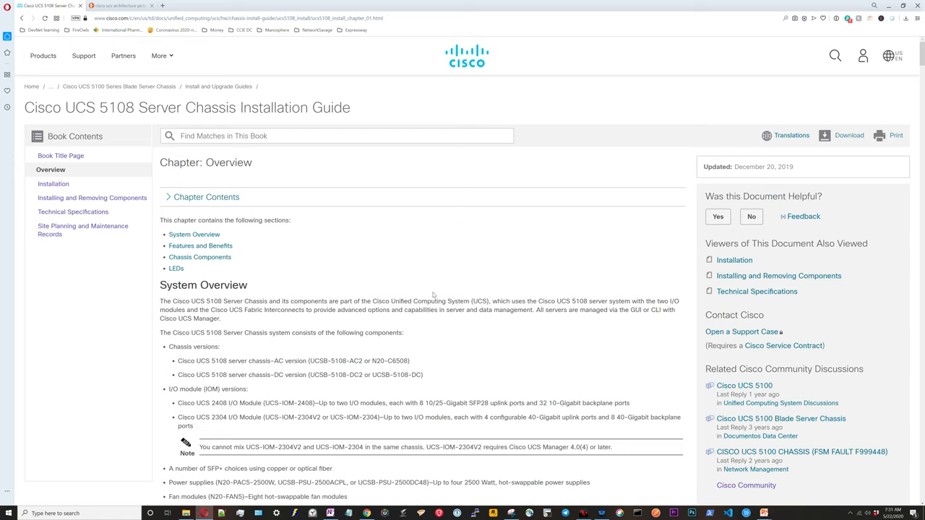
mouse_move(411, 280)
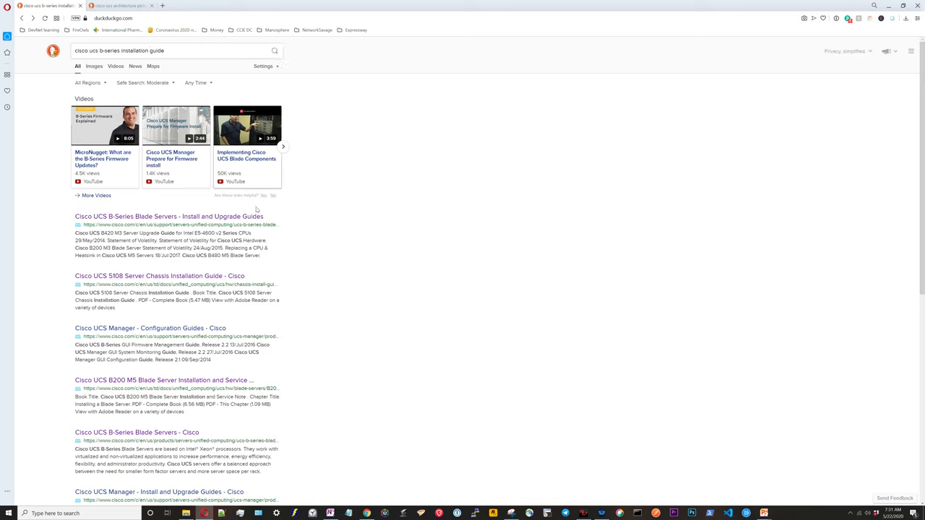
Step: Go from the DuckDuckGo result into the UCS 5108 Chassis Installation Guide's Overview chapter
click(159, 276)
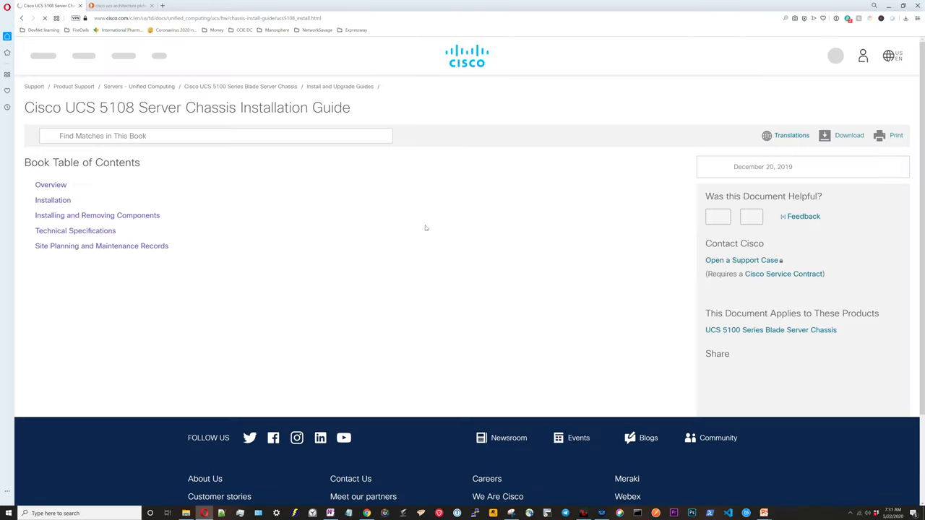
click(50, 185)
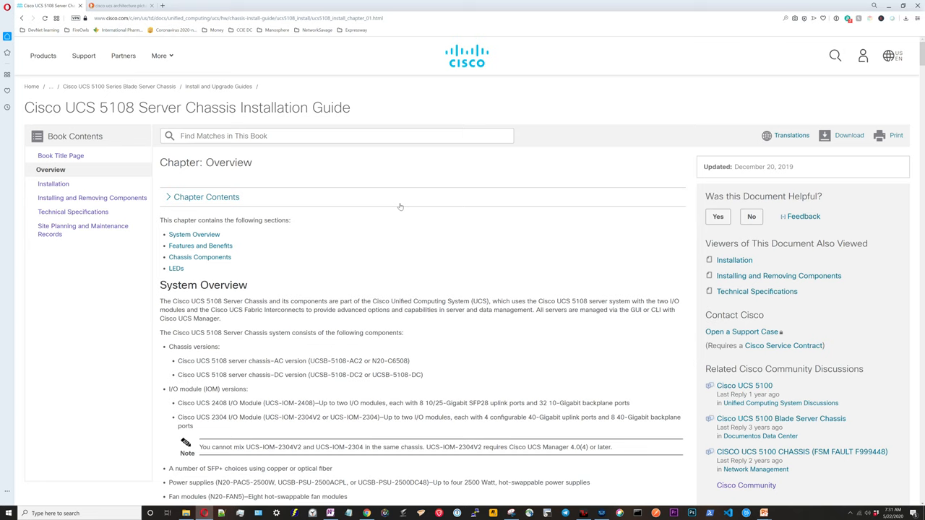
Step: Scroll the Overview chapter to the UCS B200 M5 Blade Server front panel figure
scroll(down, 3)
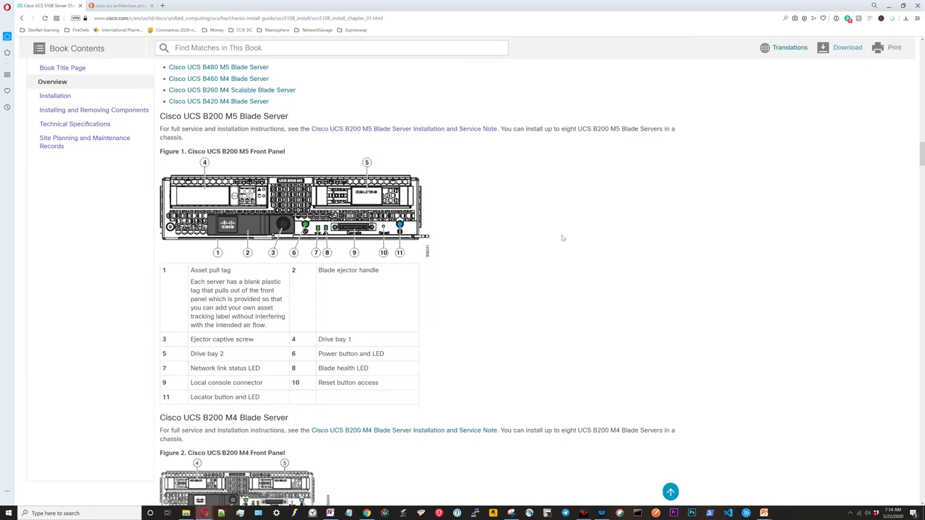
mouse_move(599, 242)
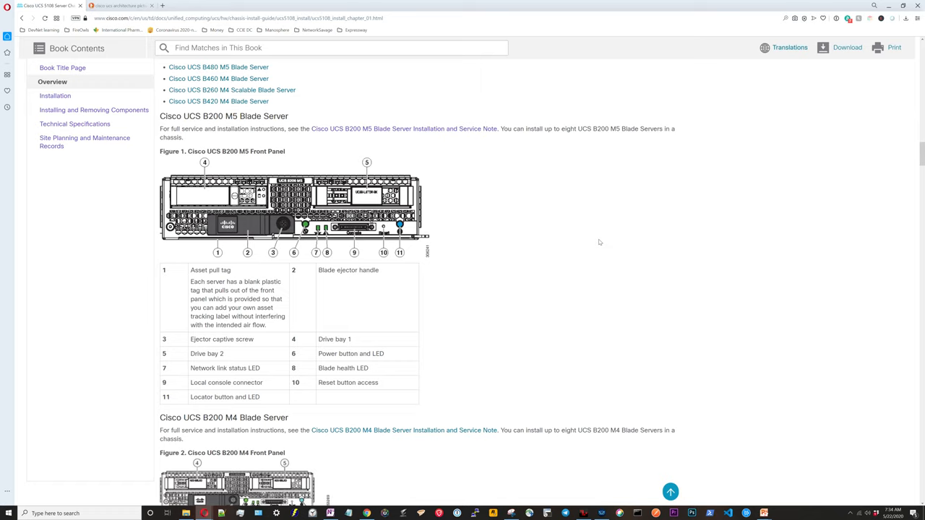
mouse_move(610, 262)
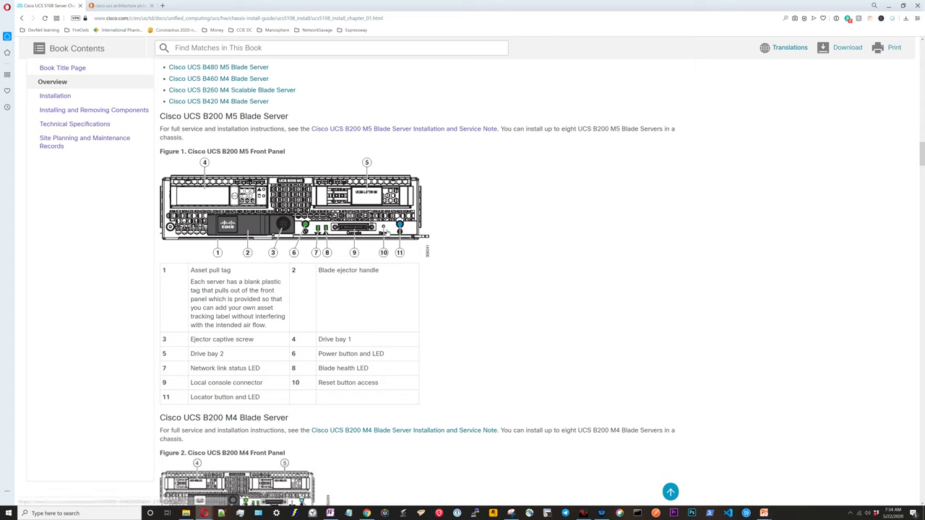
mouse_move(397, 228)
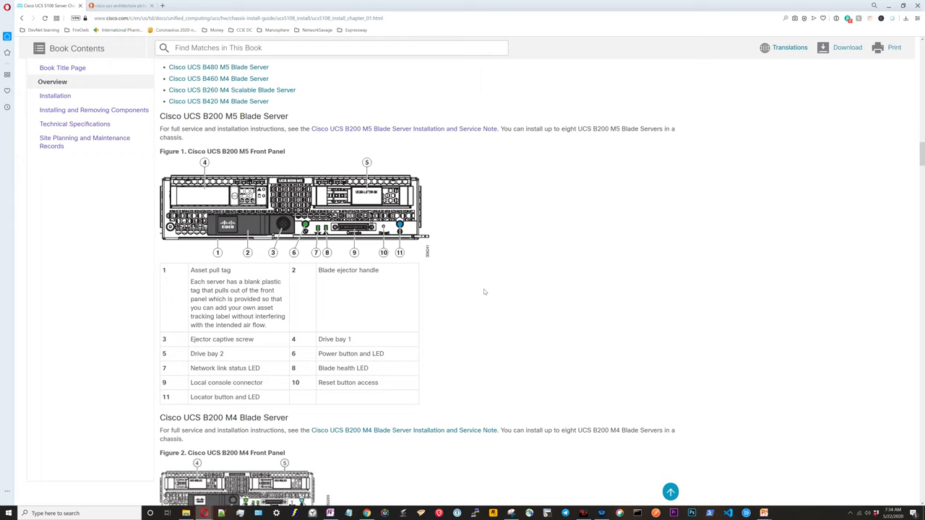
Step: Scroll past the B420 M4 blade and 6324 Fabric Interconnect to the UCS 2304 IOM section
scroll(down, 3)
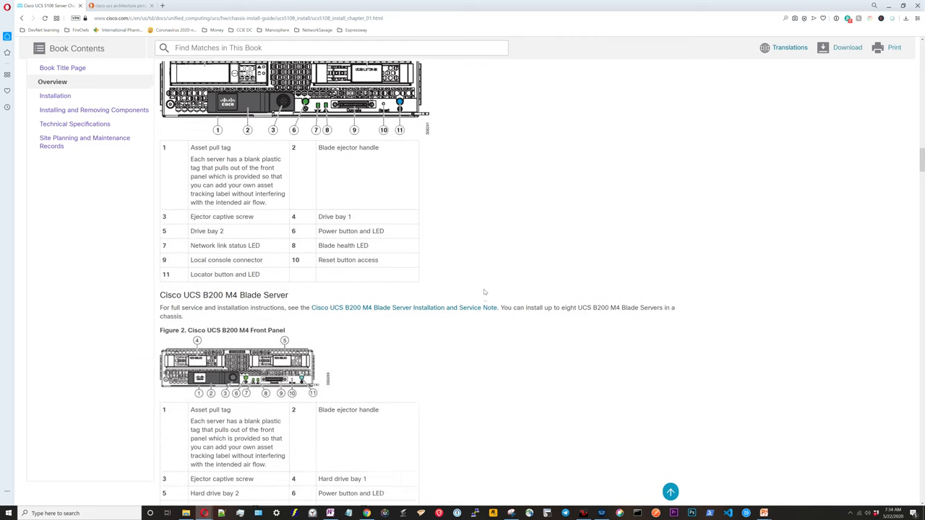
scroll(down, 3)
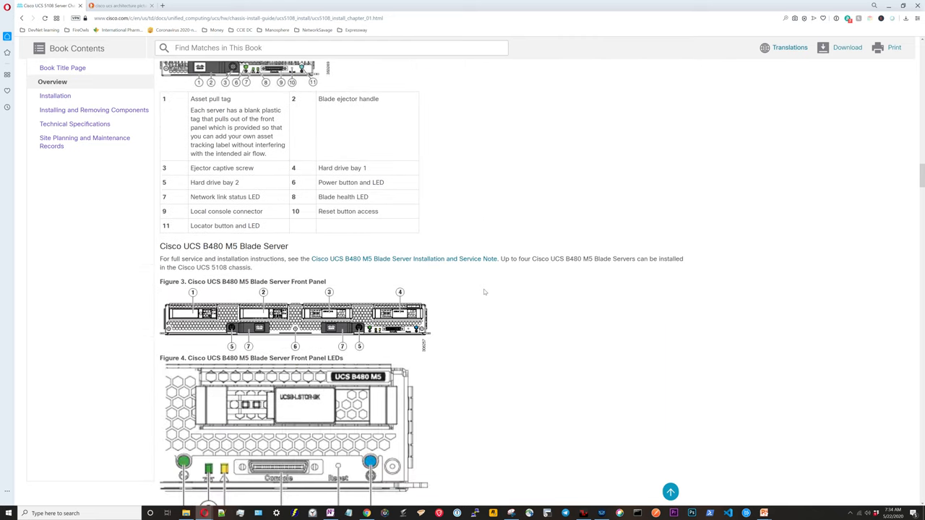
scroll(down, 3)
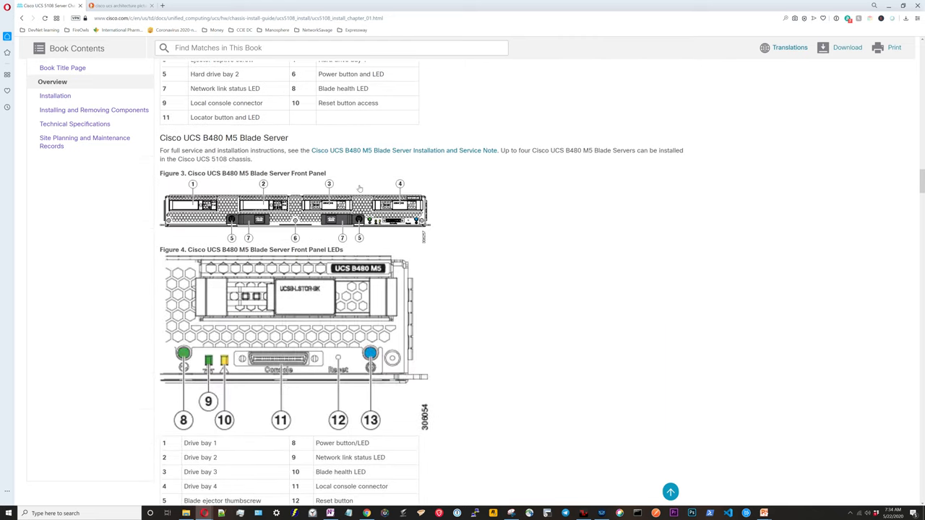
scroll(down, 3)
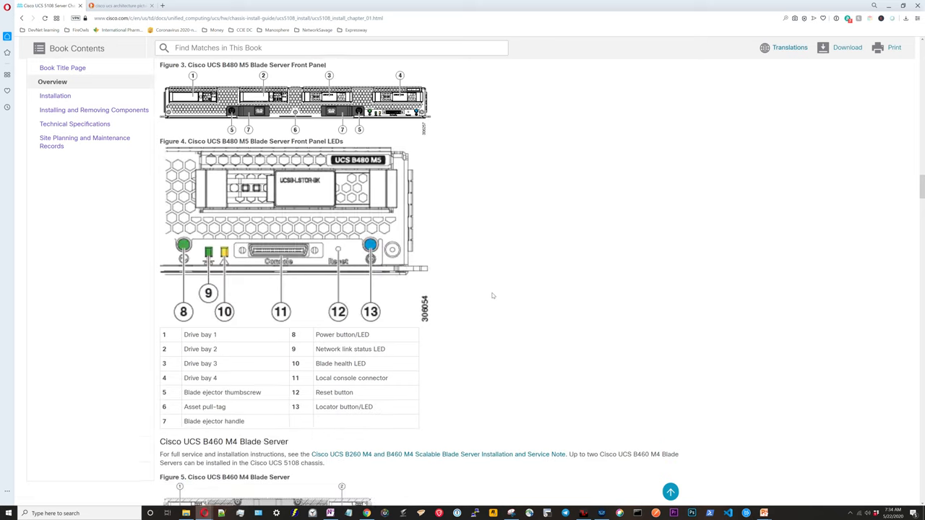
scroll(down, 3)
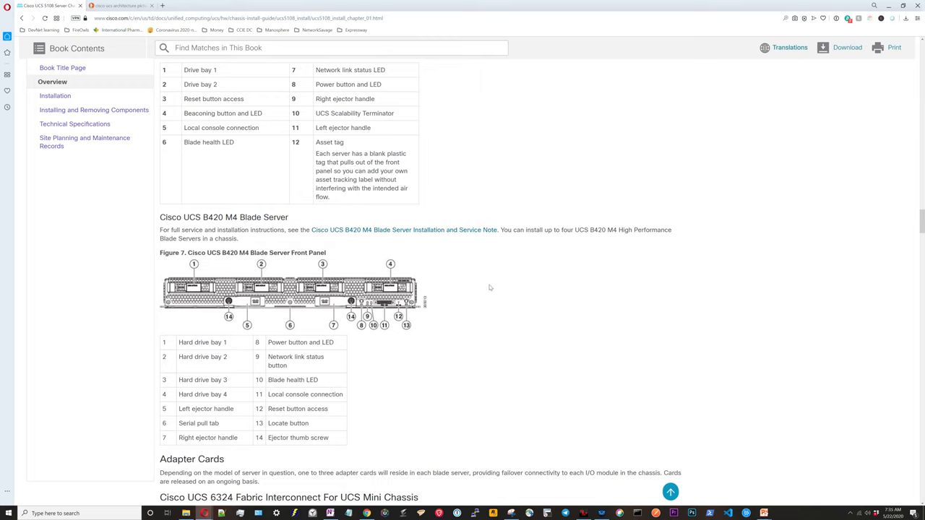
scroll(down, 3)
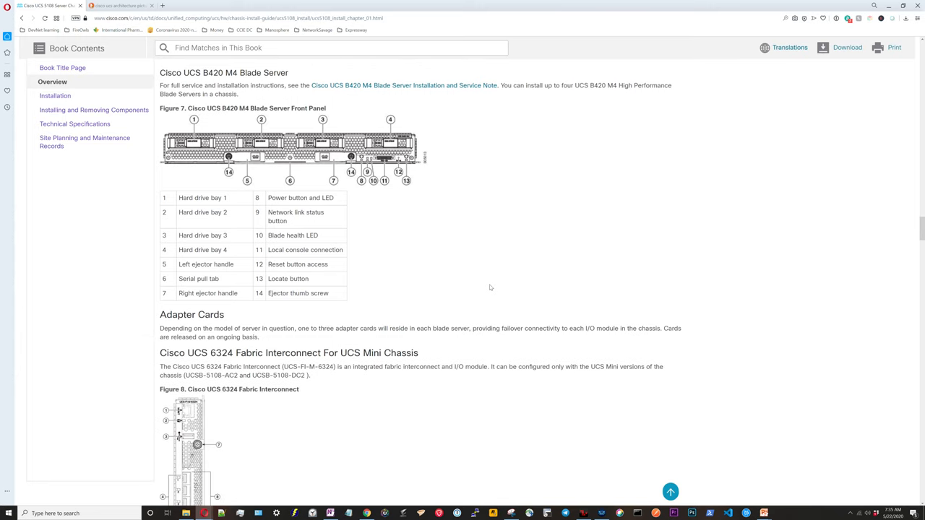
scroll(down, 3)
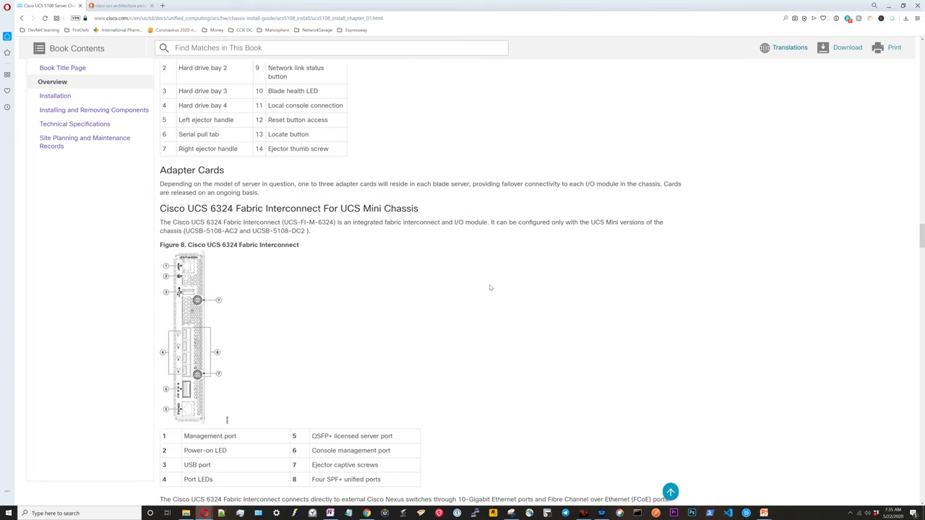
scroll(down, 3)
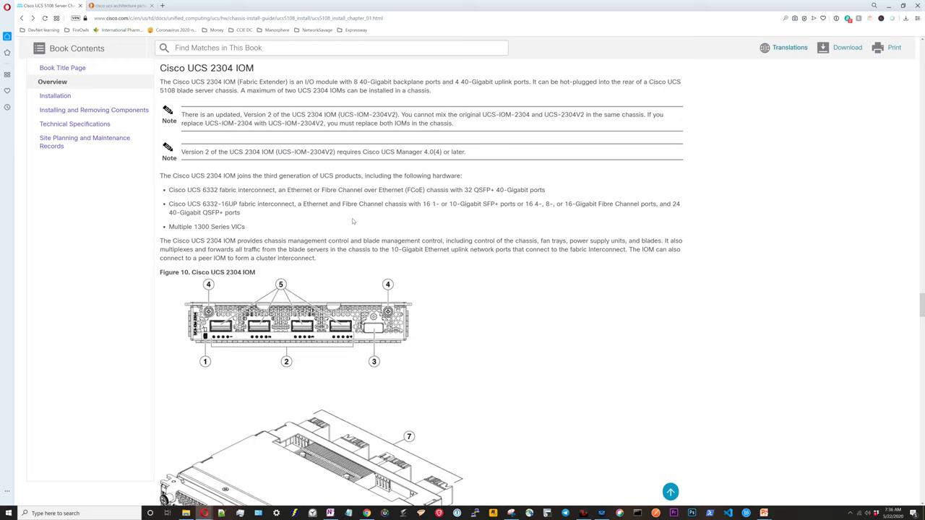
Step: Scroll through power supply numbering, LED Locations figures and the Interpreting LEDs table
scroll(down, 3)
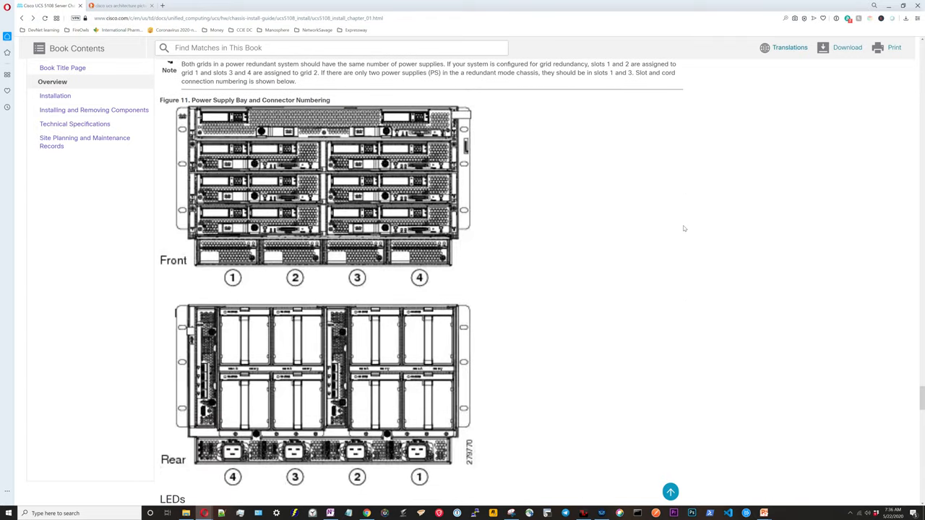
scroll(down, 3)
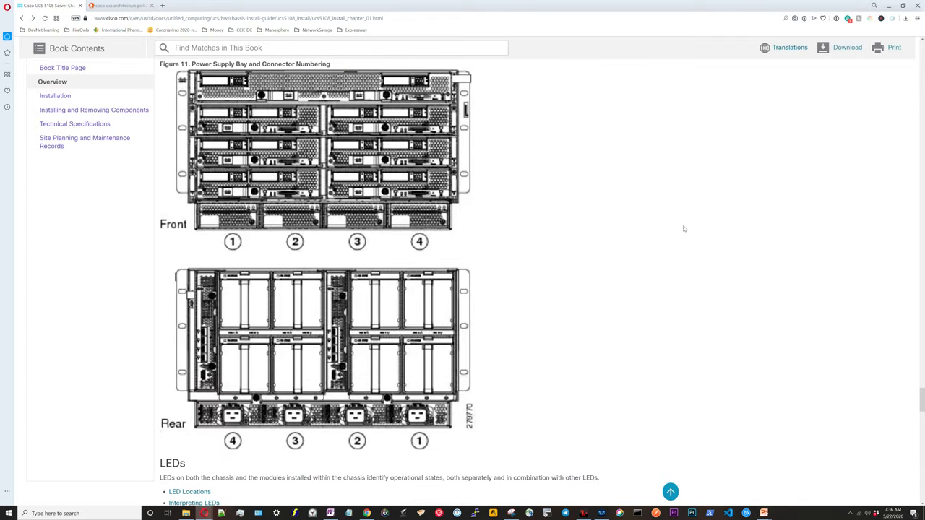
scroll(down, 3)
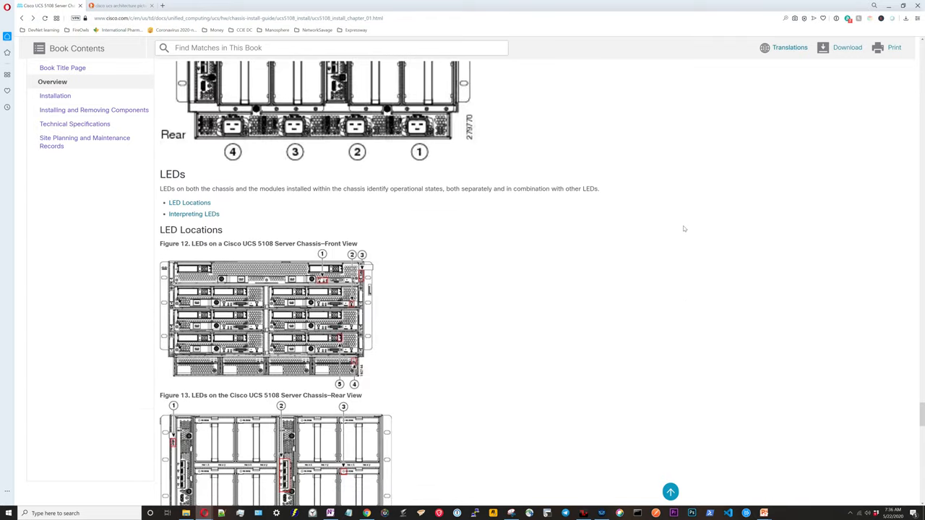
scroll(down, 3)
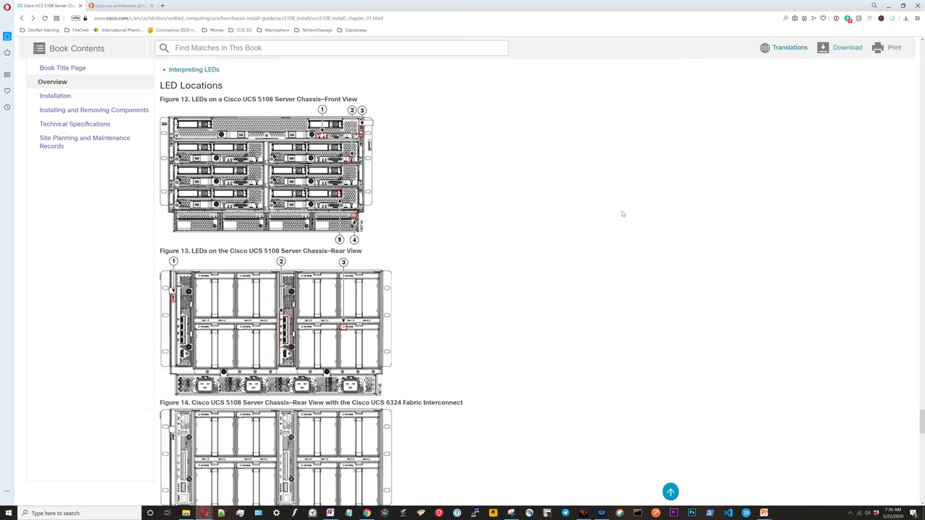
mouse_move(340, 354)
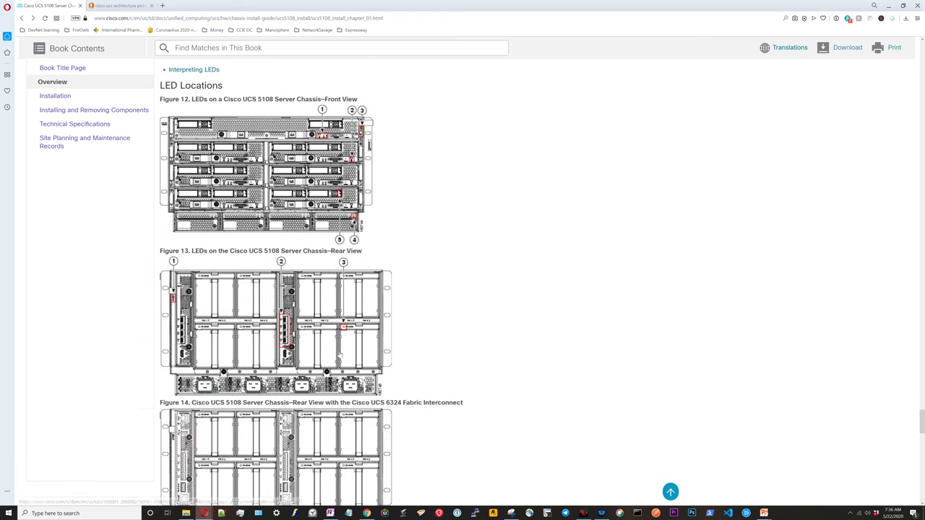
mouse_move(455, 329)
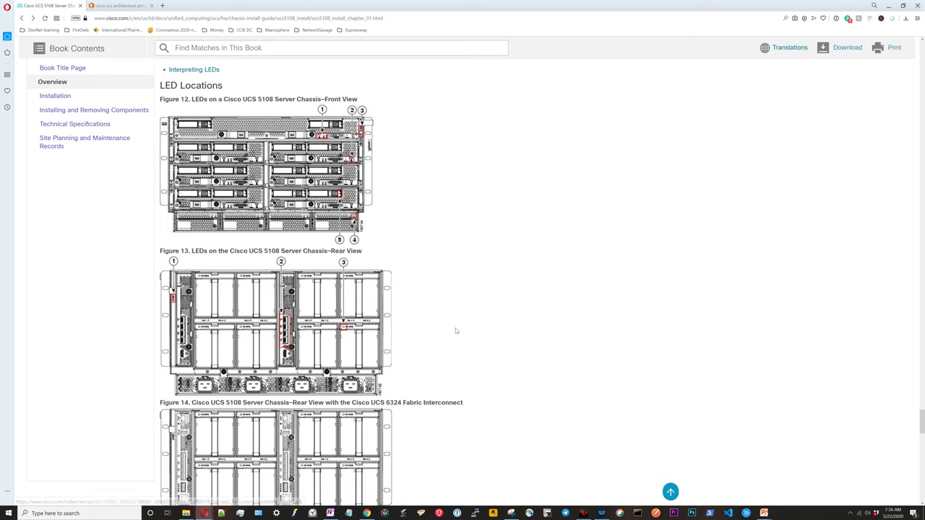
scroll(down, 3)
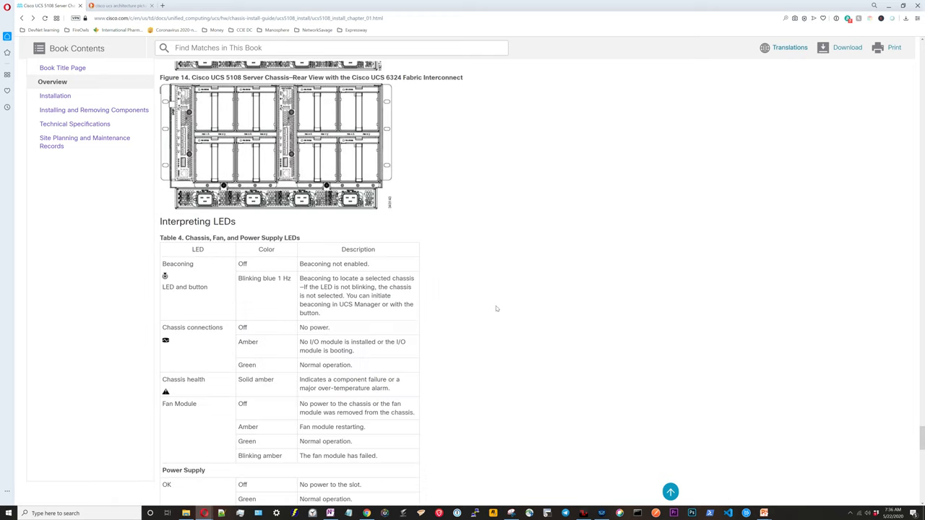
scroll(down, 3)
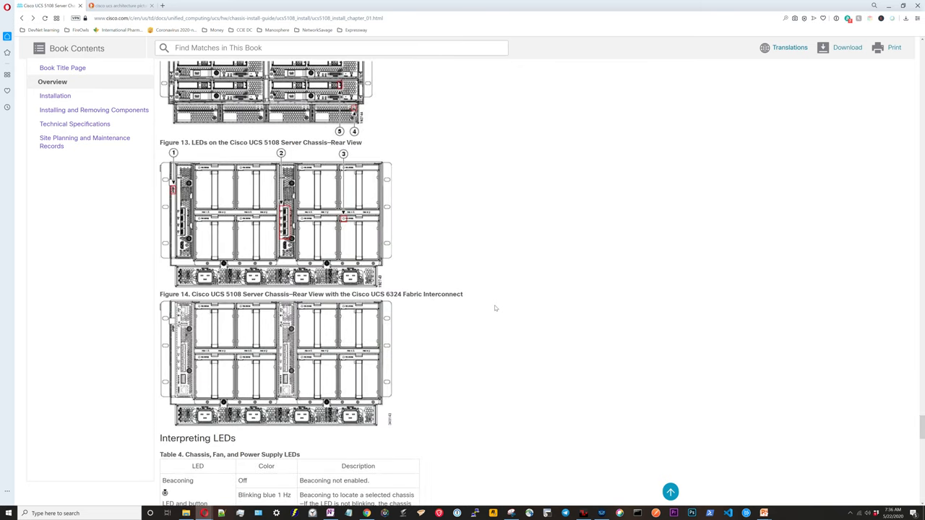
mouse_move(497, 309)
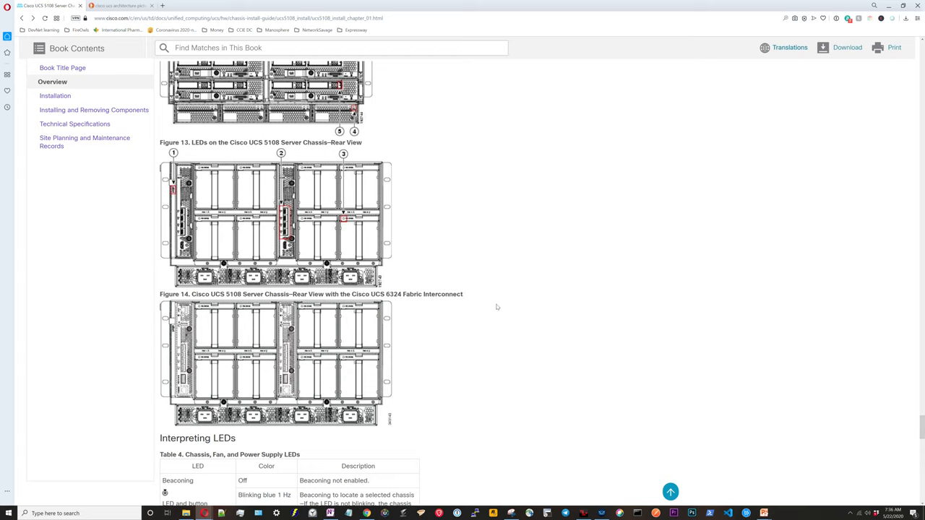
mouse_move(740, 355)
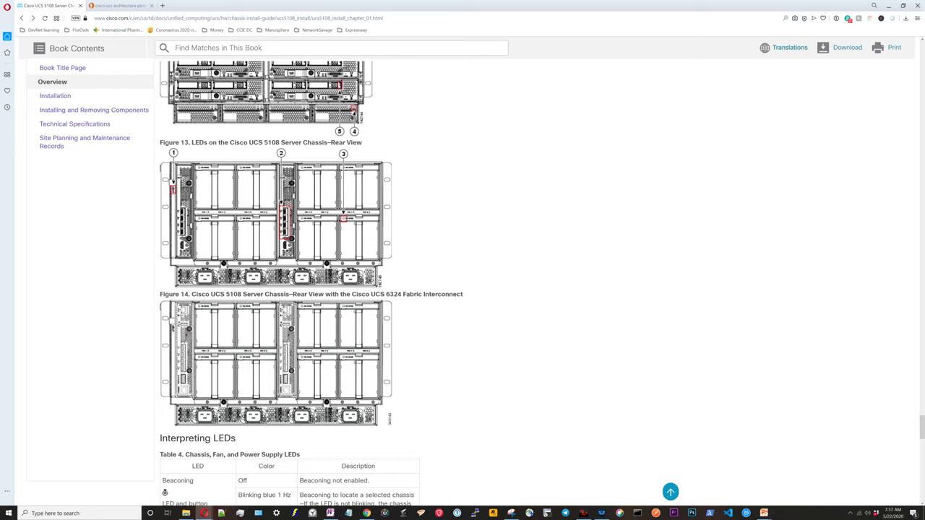
Step: Move to the guide's Installation chapter with its installation notes and safety warnings
click(55, 95)
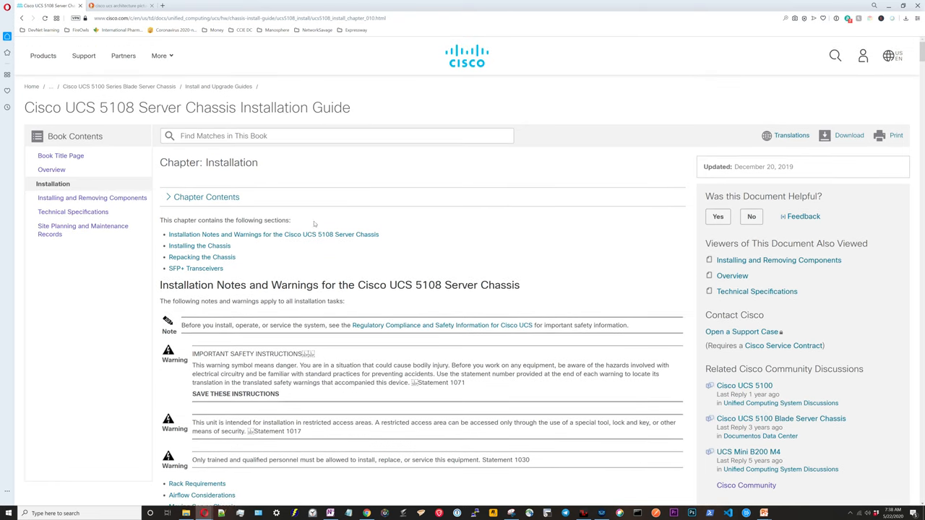
mouse_move(93, 197)
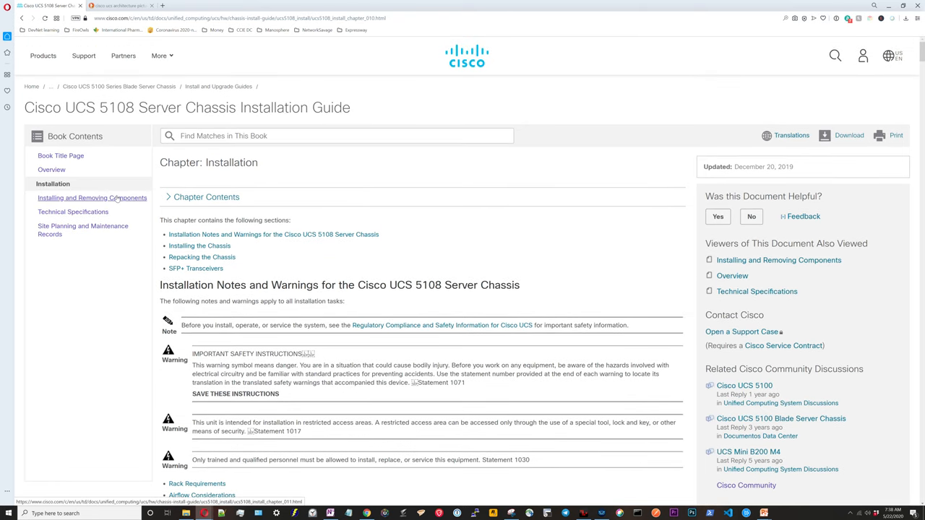
mouse_move(104, 206)
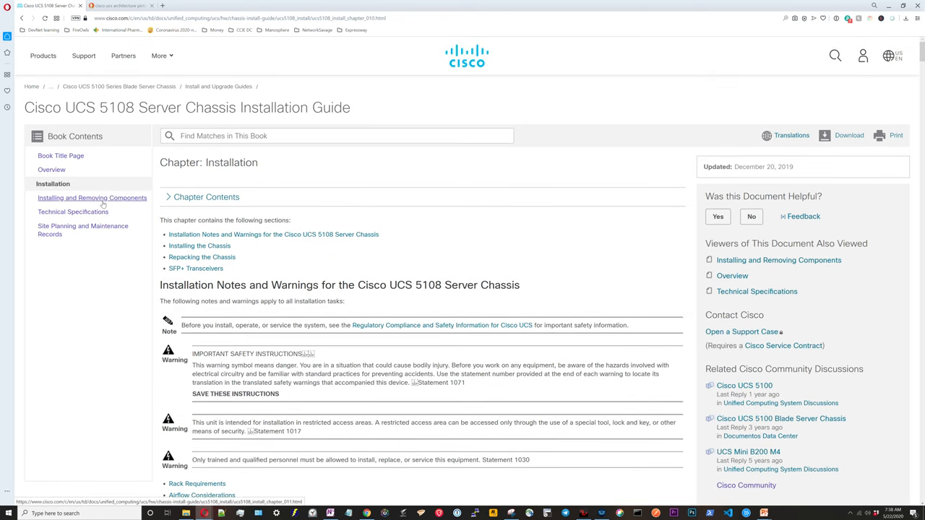
Step: Switch to the Installing and Removing Components chapter from the Book Contents sidebar
click(92, 197)
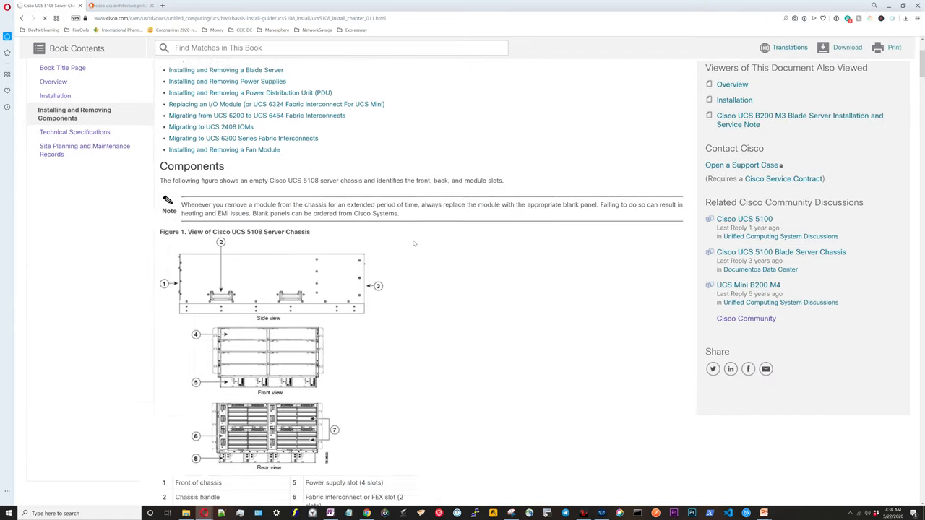
Step: Scroll the components chapter to the Migrating from UCS 6200 to UCS 6454 Fabric Interconnects section
scroll(down, 3)
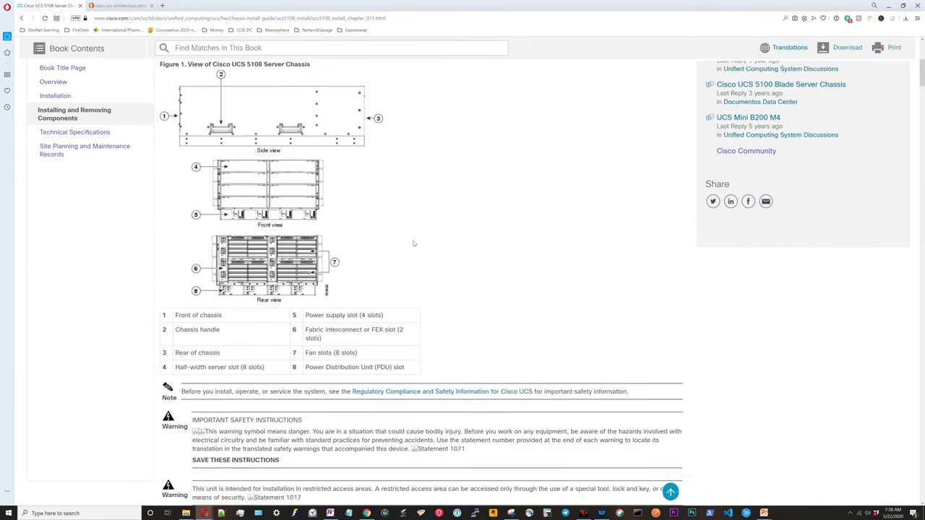
scroll(down, 3)
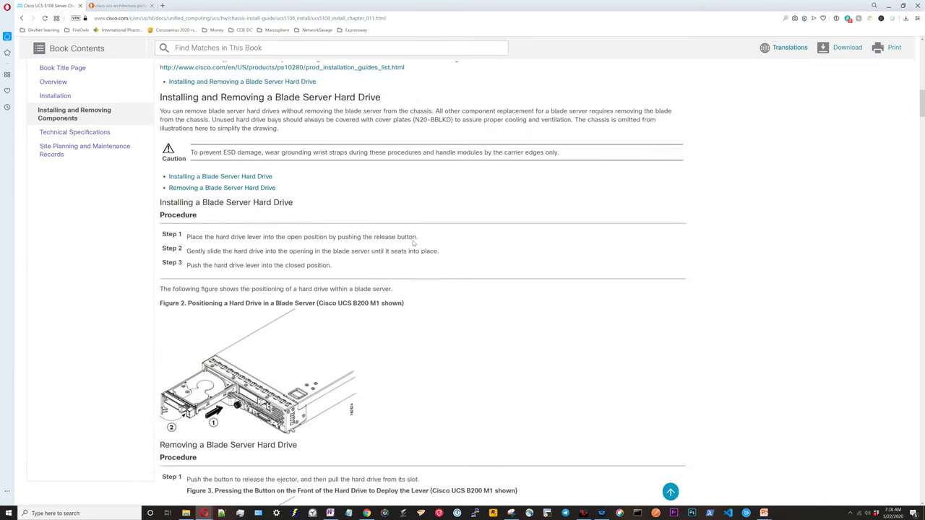
scroll(down, 3)
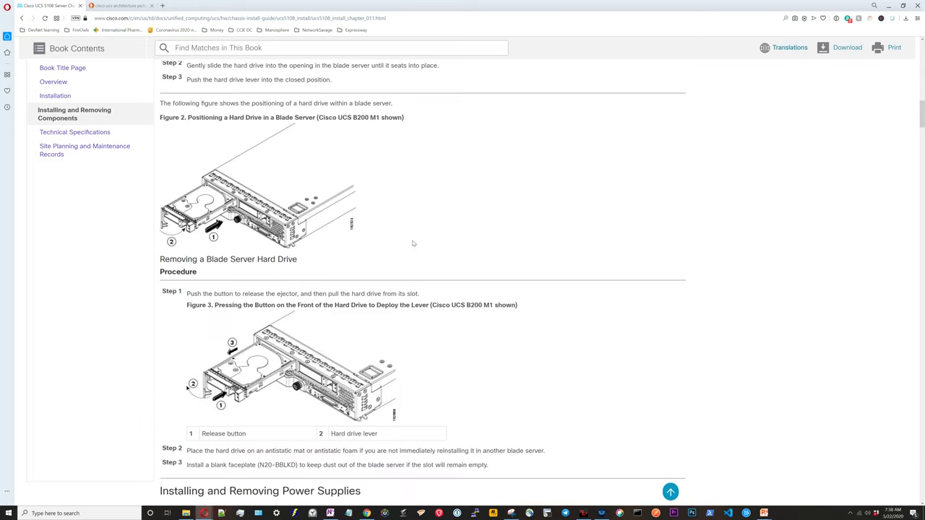
scroll(down, 3)
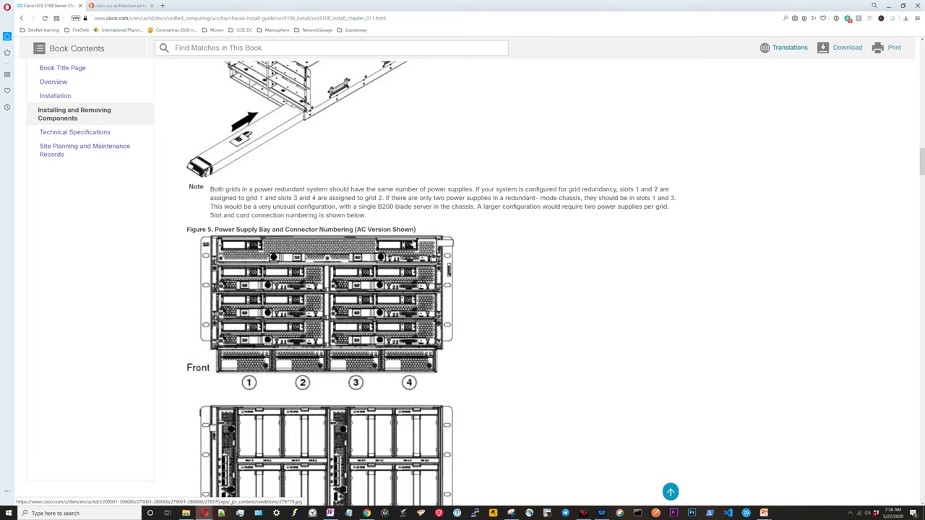
scroll(down, 3)
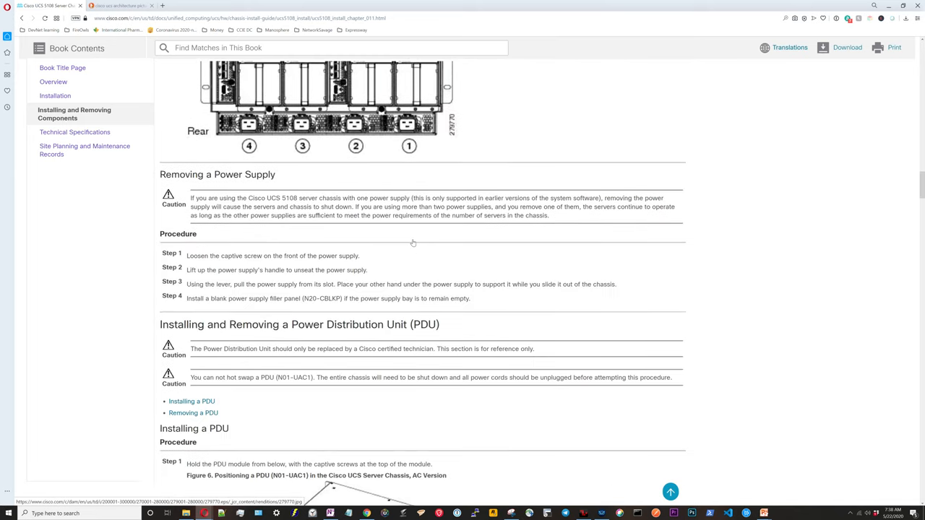
scroll(down, 3)
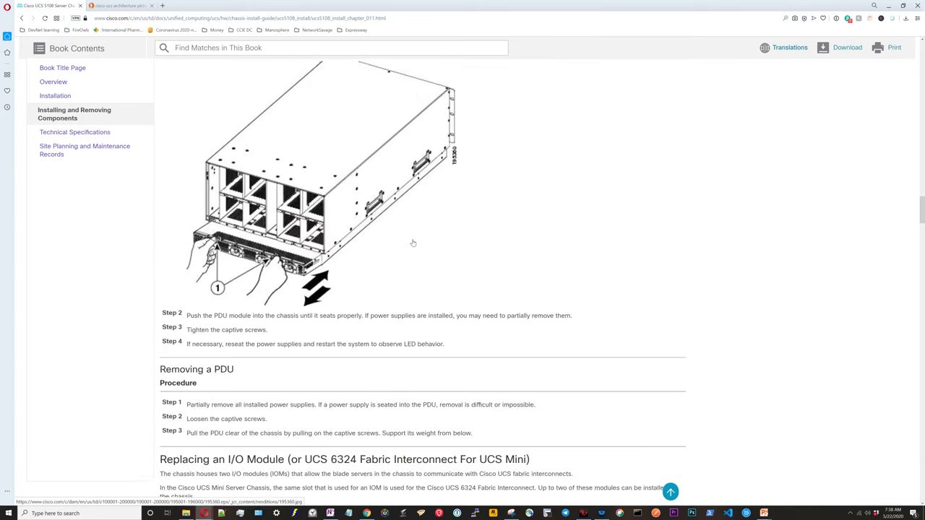
scroll(down, 3)
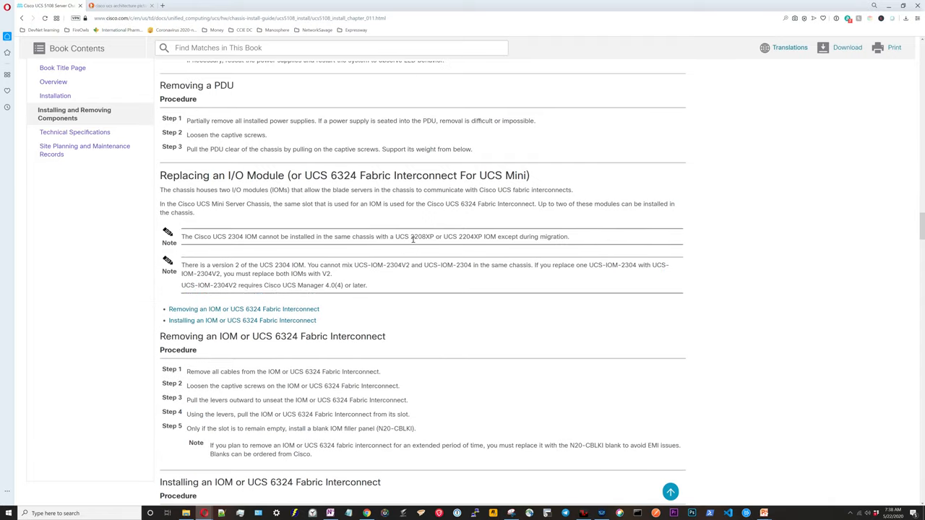
scroll(down, 3)
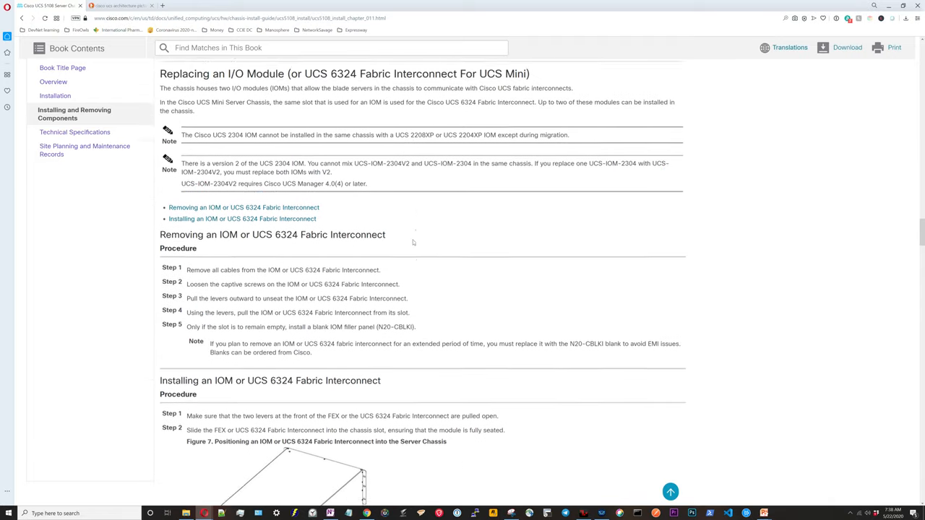
scroll(down, 3)
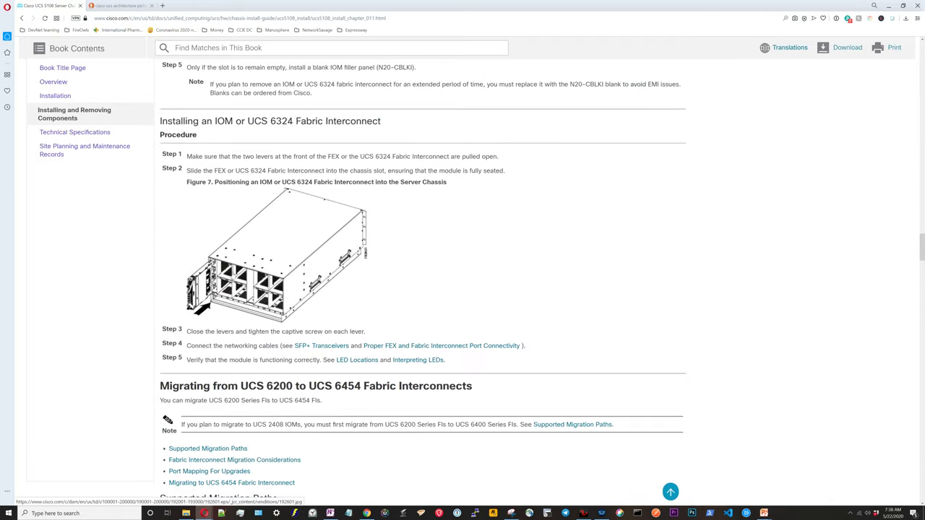
scroll(down, 3)
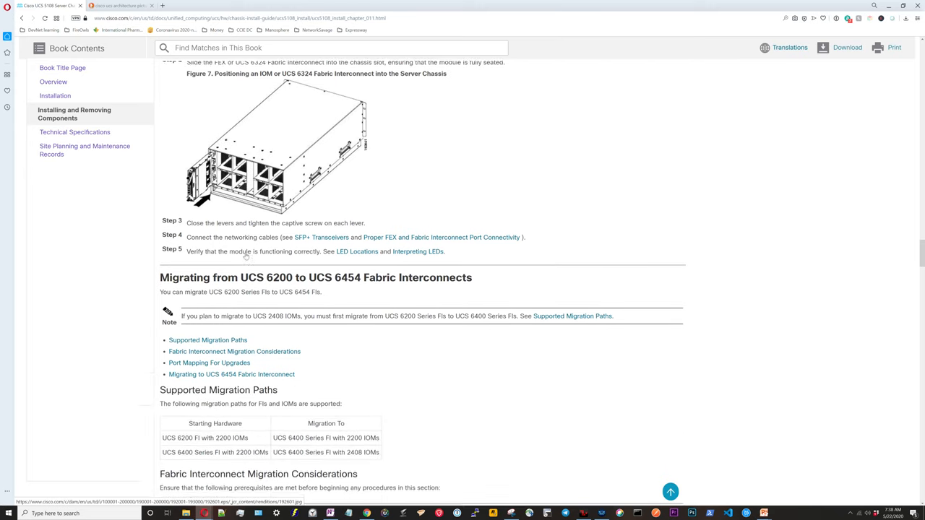